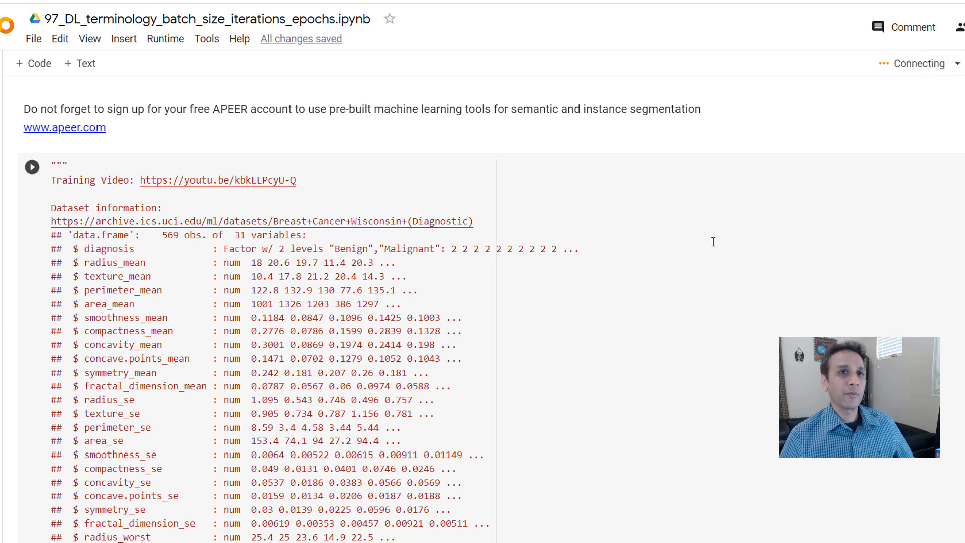
{"action": "mouse_move", "coordinate": [656, 263]}
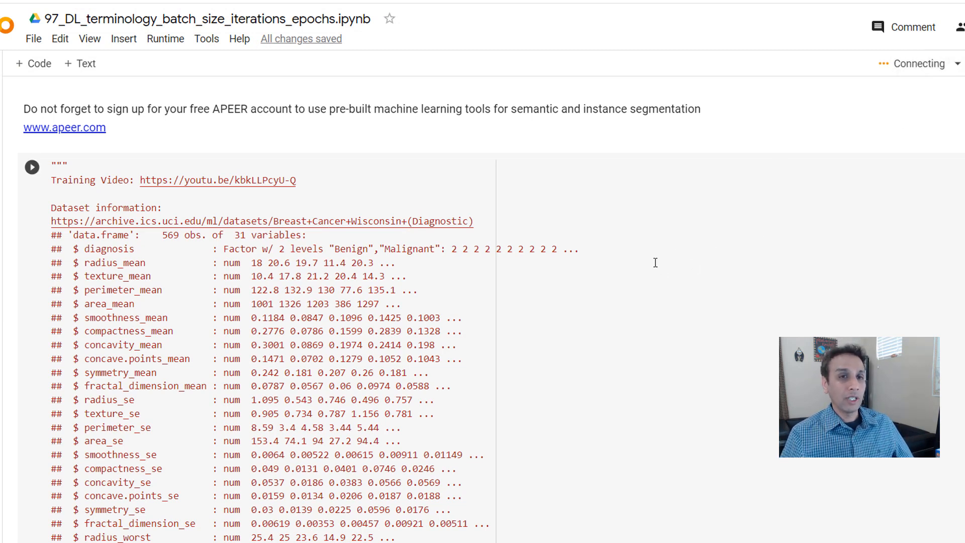
Step: Check the notebook's hardware accelerator setting and close the settings unchanged
{"action": "left_click", "coordinate": [165, 38]}
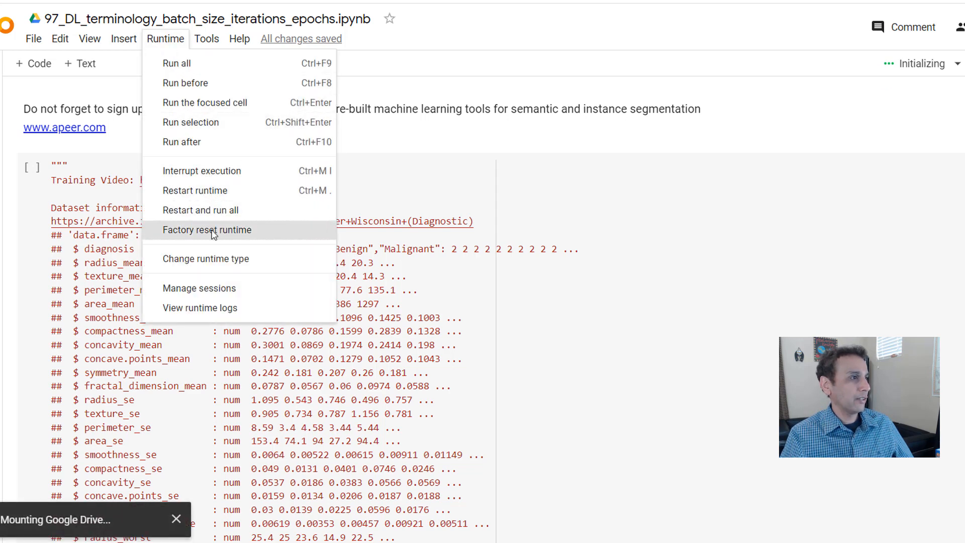
{"action": "mouse_move", "coordinate": [216, 266]}
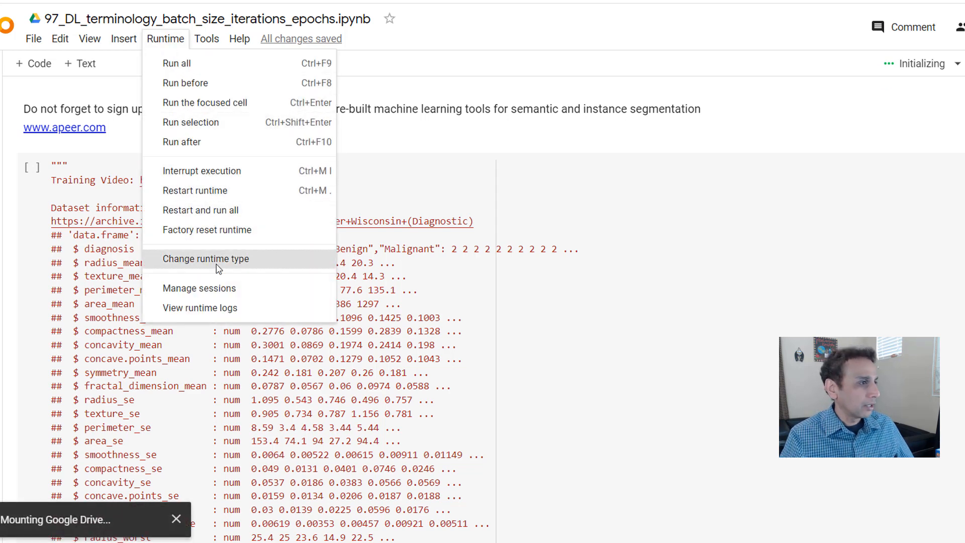
{"action": "left_click", "coordinate": [206, 258]}
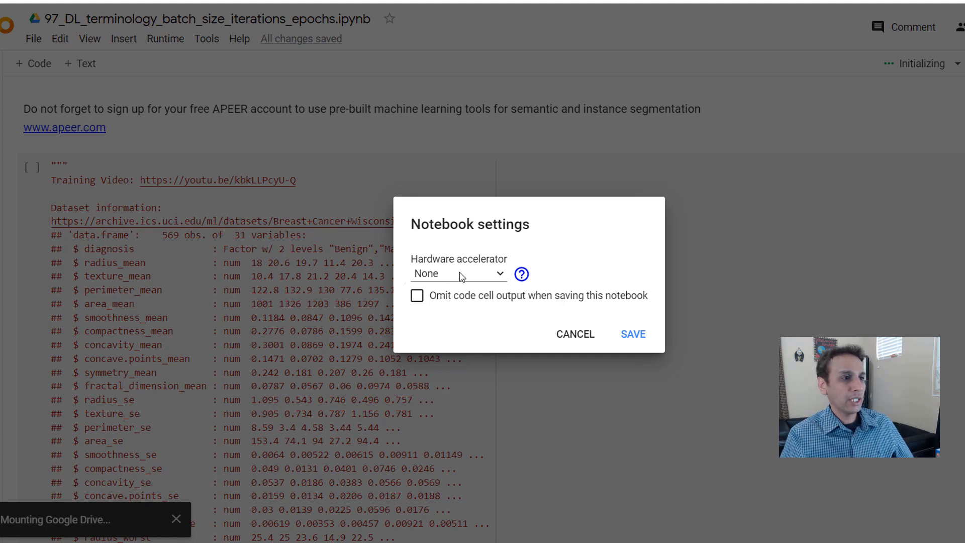
{"action": "mouse_move", "coordinate": [580, 347]}
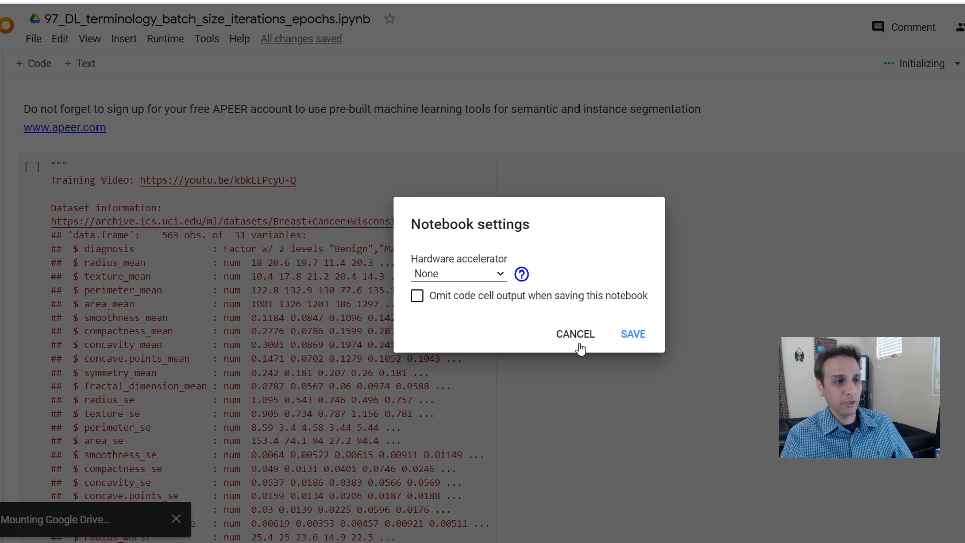
{"action": "left_click", "coordinate": [575, 334]}
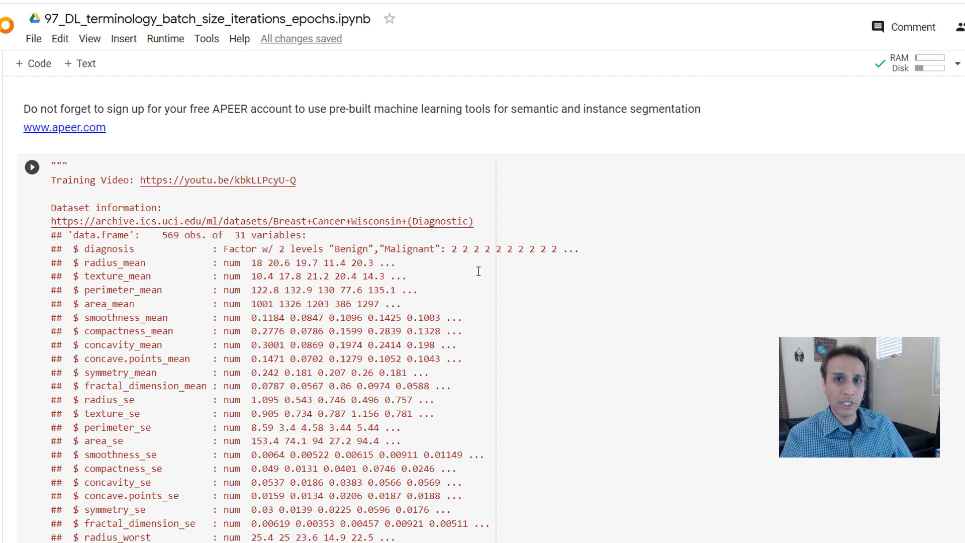
Step: Load the breast cancer CSV, rename Diagnosis to Label, and plot the M/B counts
{"action": "scroll", "scroll_direction": "down", "scroll_amount": 3}
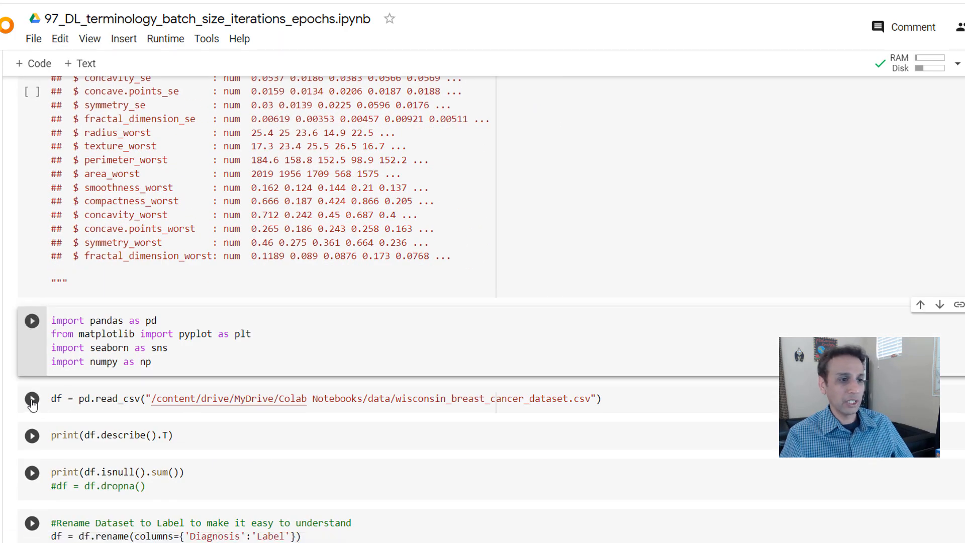
{"action": "left_click", "coordinate": [32, 399]}
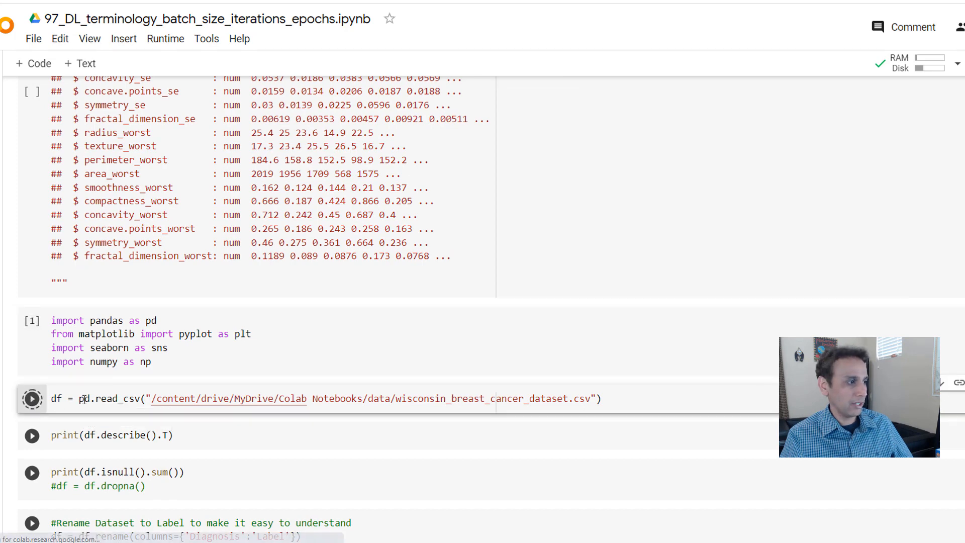
{"action": "scroll", "scroll_direction": "down", "scroll_amount": 3}
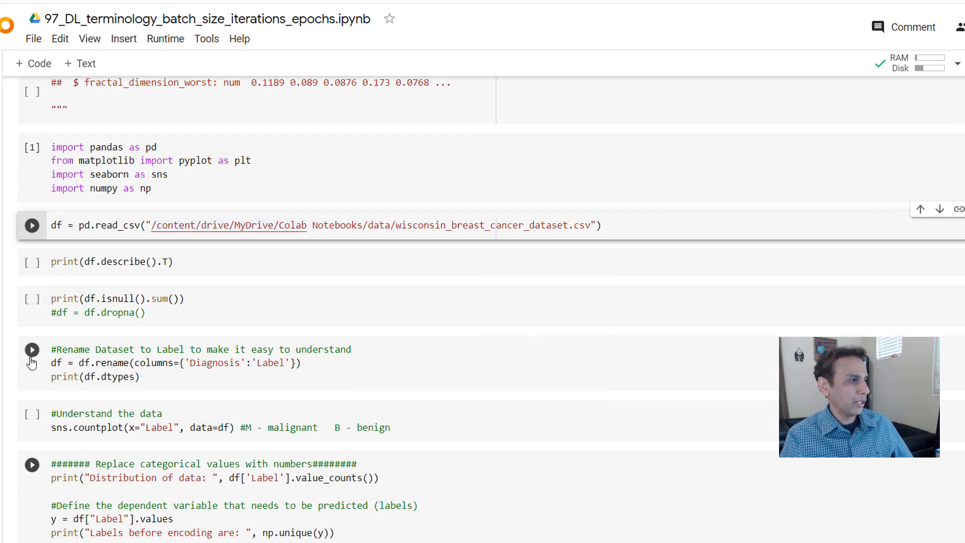
{"action": "left_click", "coordinate": [31, 349]}
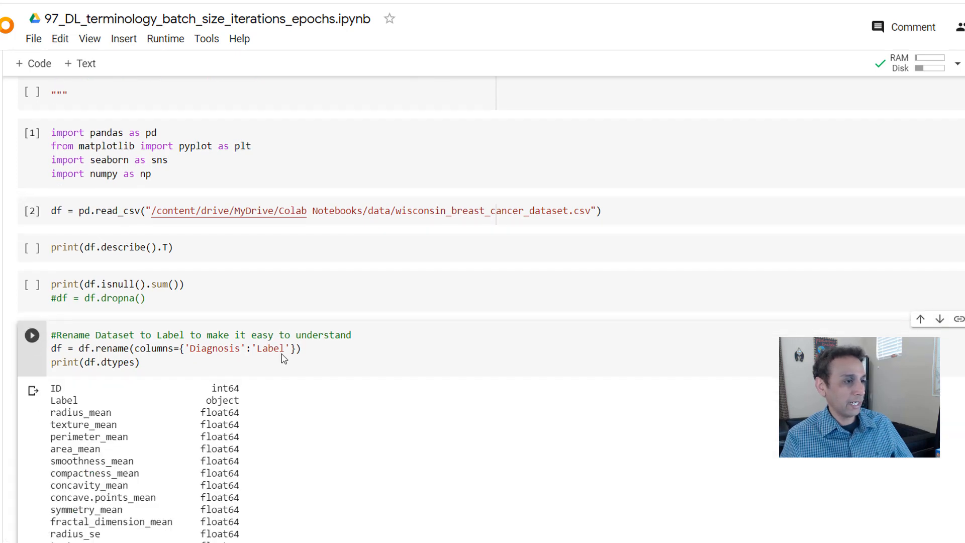
{"action": "scroll", "scroll_direction": "down", "scroll_amount": 3}
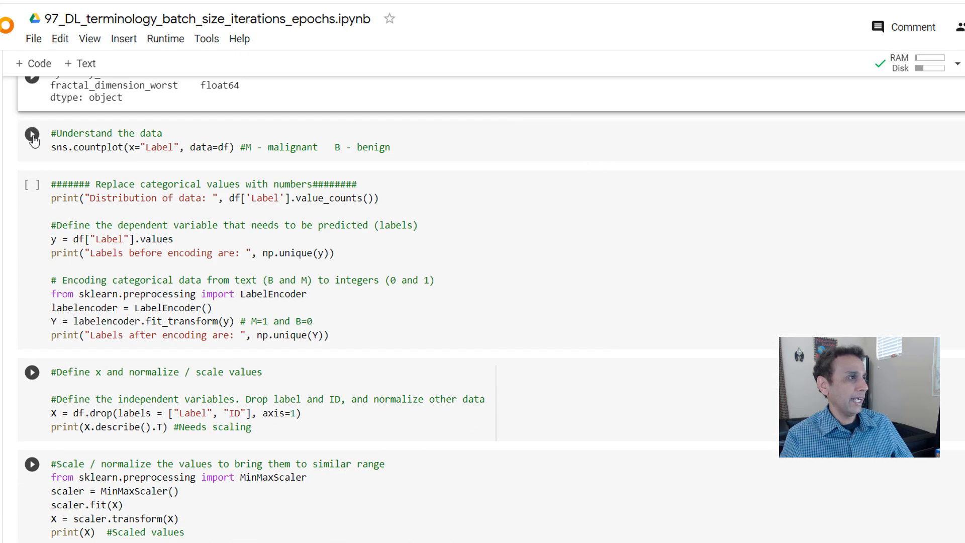
{"action": "left_click", "coordinate": [32, 134]}
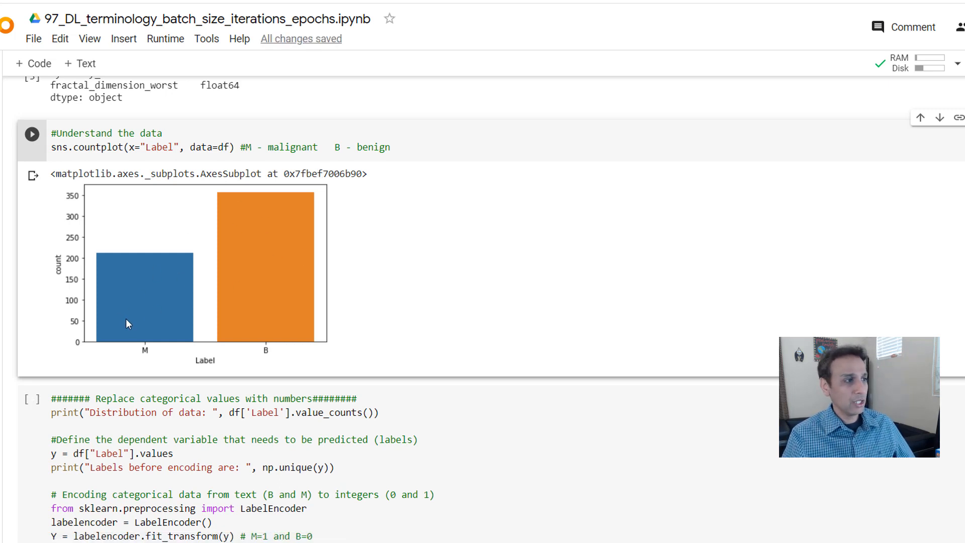
{"action": "mouse_move", "coordinate": [181, 361]}
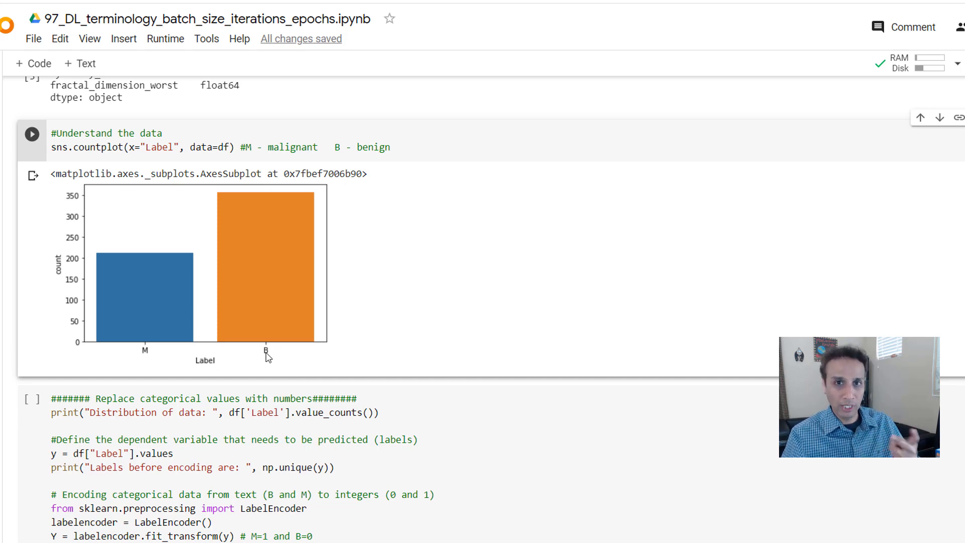
Step: Encode B/M labels as 0/1 and describe features after dropping Label and ID
{"action": "scroll", "scroll_direction": "down", "scroll_amount": 3}
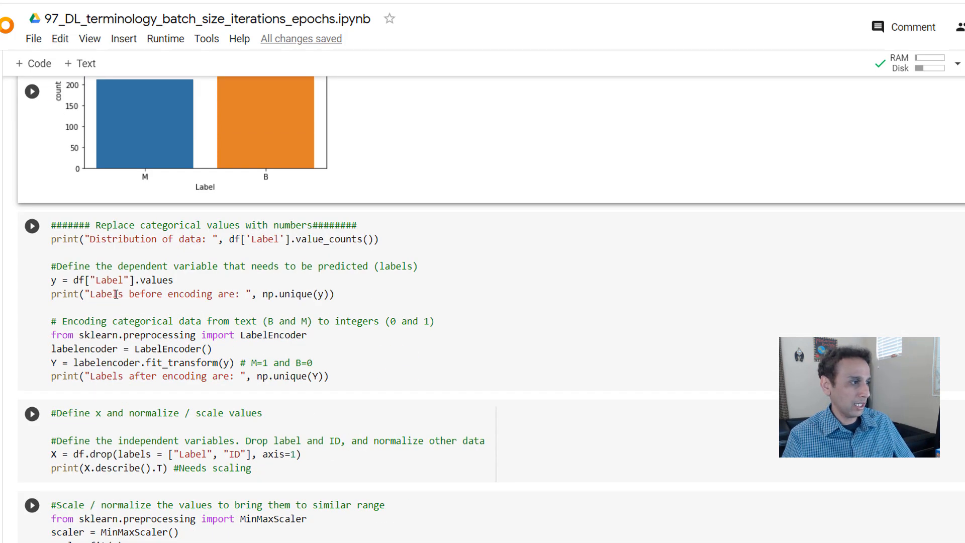
{"action": "left_click", "coordinate": [31, 225]}
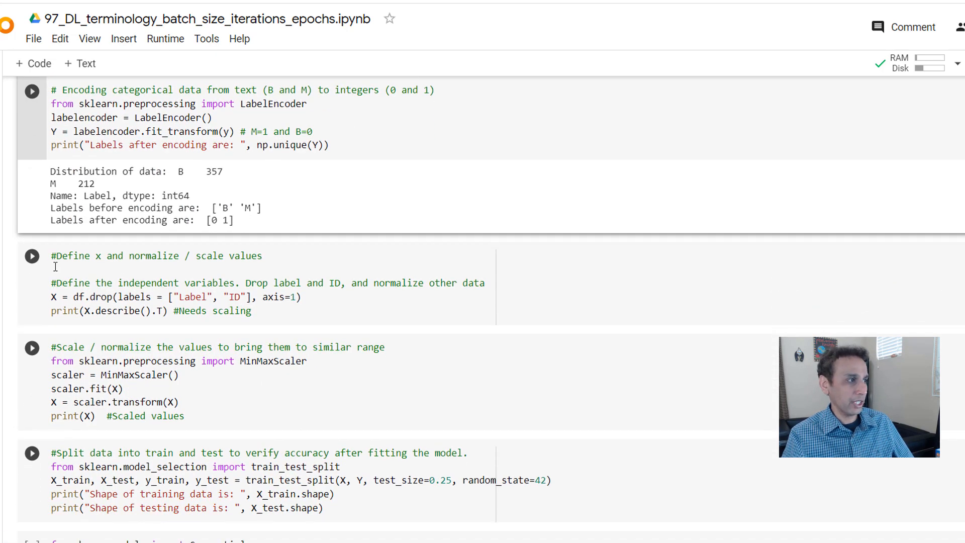
{"action": "left_click", "coordinate": [32, 256]}
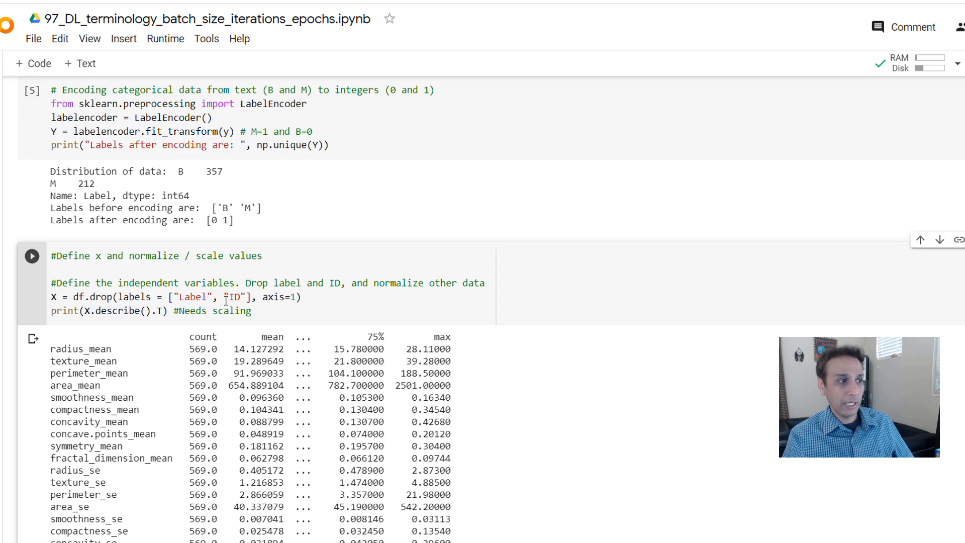
Step: Print the MinMaxScaler-scaled feature values
{"action": "scroll", "scroll_direction": "down", "scroll_amount": 3}
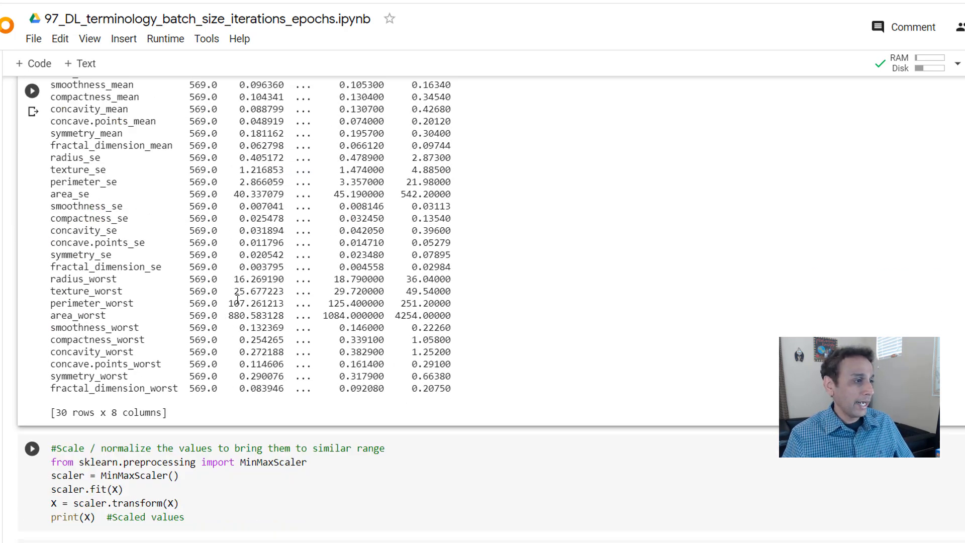
{"action": "scroll", "scroll_direction": "down", "scroll_amount": 3}
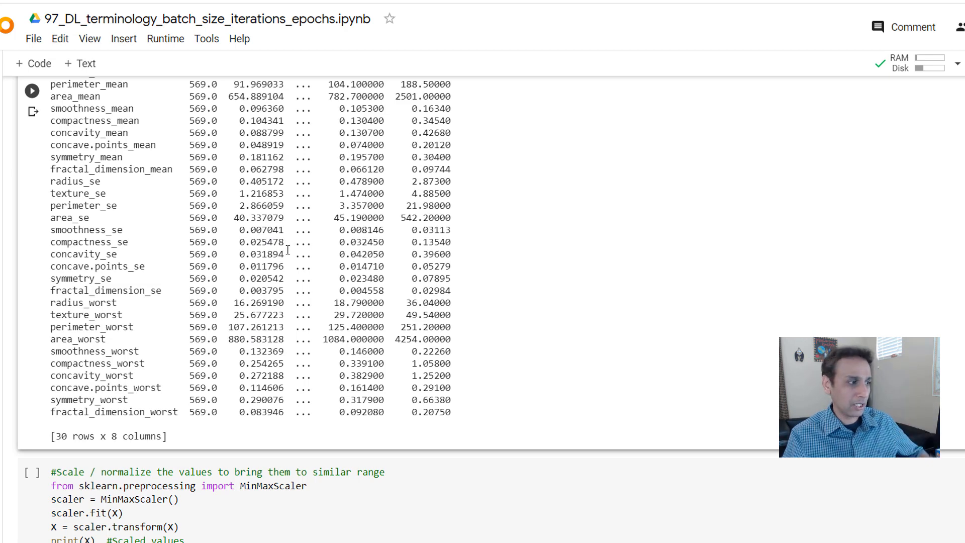
{"action": "scroll", "scroll_direction": "down", "scroll_amount": 3}
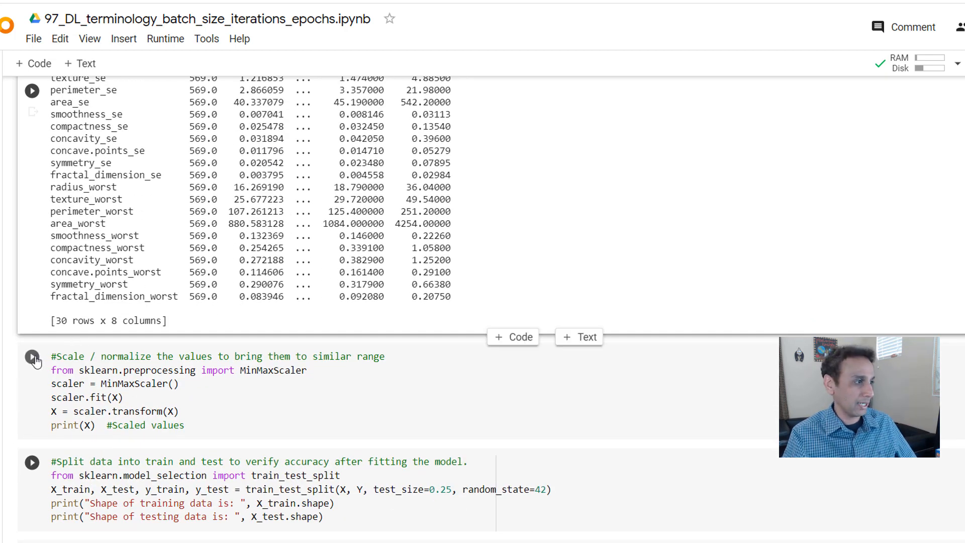
{"action": "left_click", "coordinate": [32, 357]}
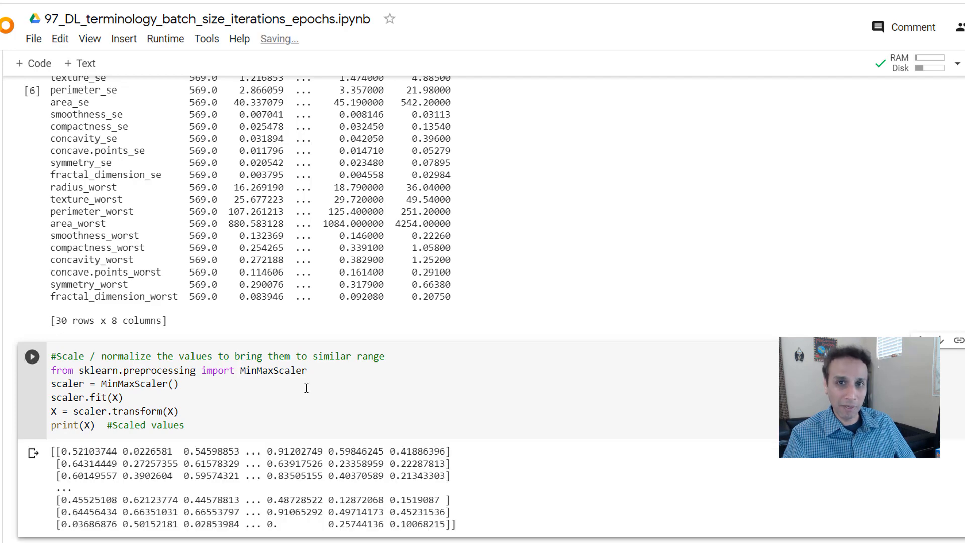
Step: Split the data into 426 training and 143 test samples and import Keras classes
{"action": "scroll", "scroll_direction": "down", "scroll_amount": 3}
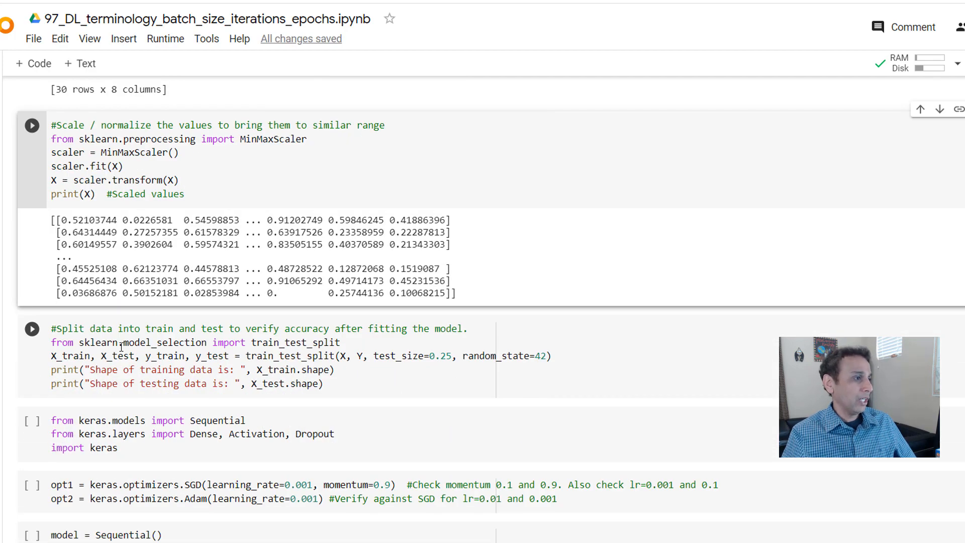
{"action": "left_click", "coordinate": [32, 328]}
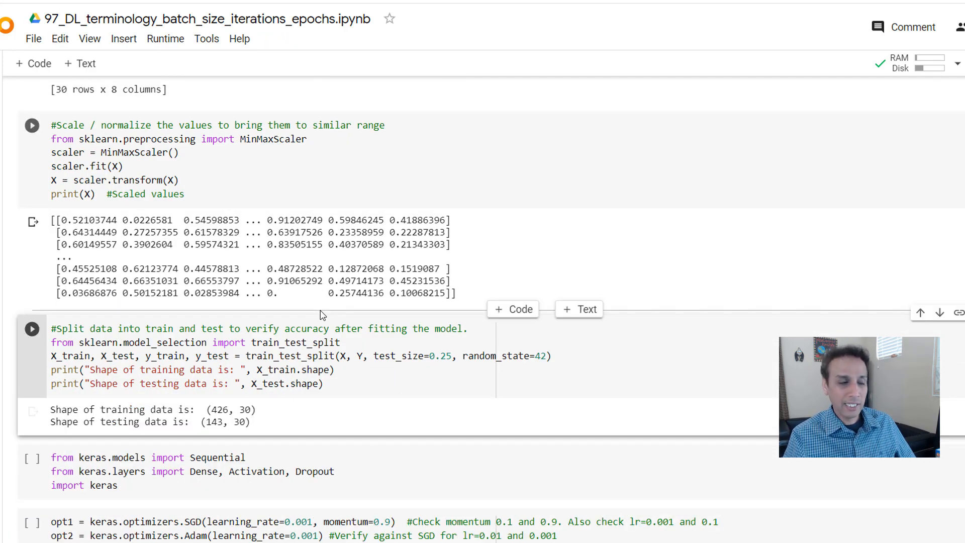
{"action": "scroll", "scroll_direction": "down", "scroll_amount": 3}
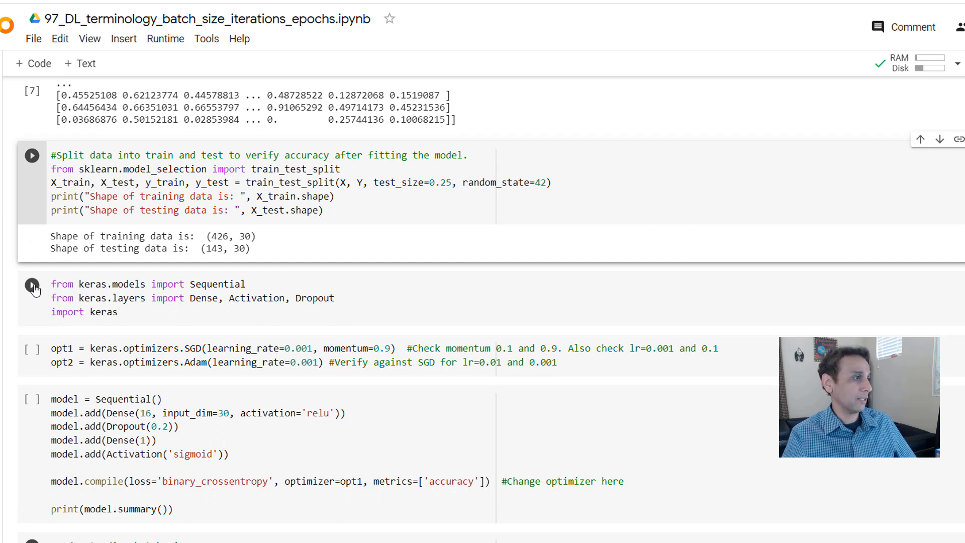
{"action": "left_click", "coordinate": [32, 284]}
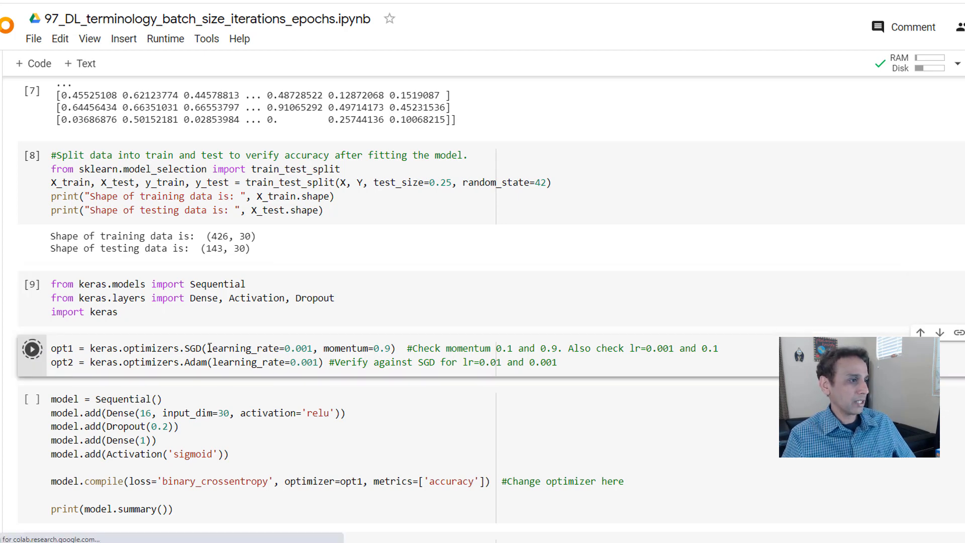
Step: Build, compile and summarize the 513-parameter model, scrolling to the batch-size cell
{"action": "scroll", "scroll_direction": "down", "scroll_amount": 3}
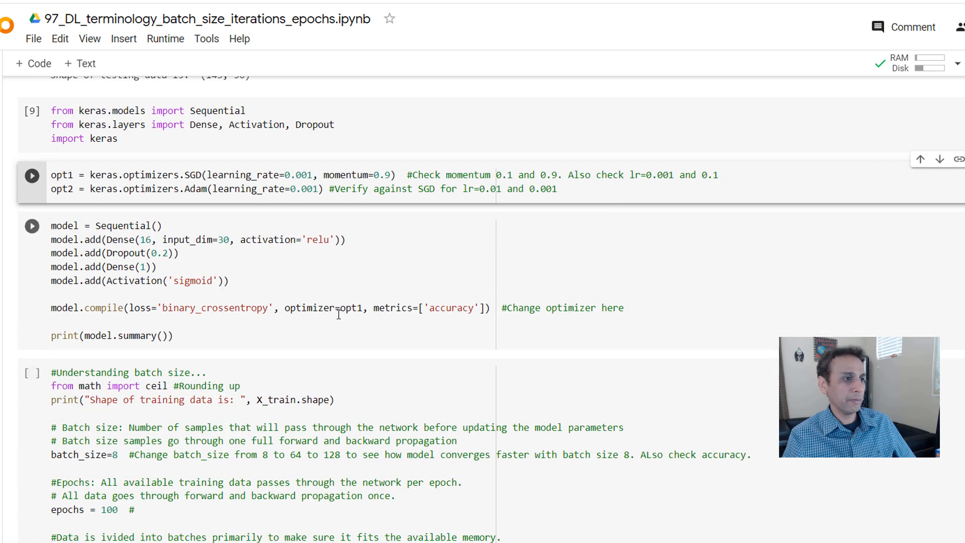
{"action": "left_click", "coordinate": [32, 175]}
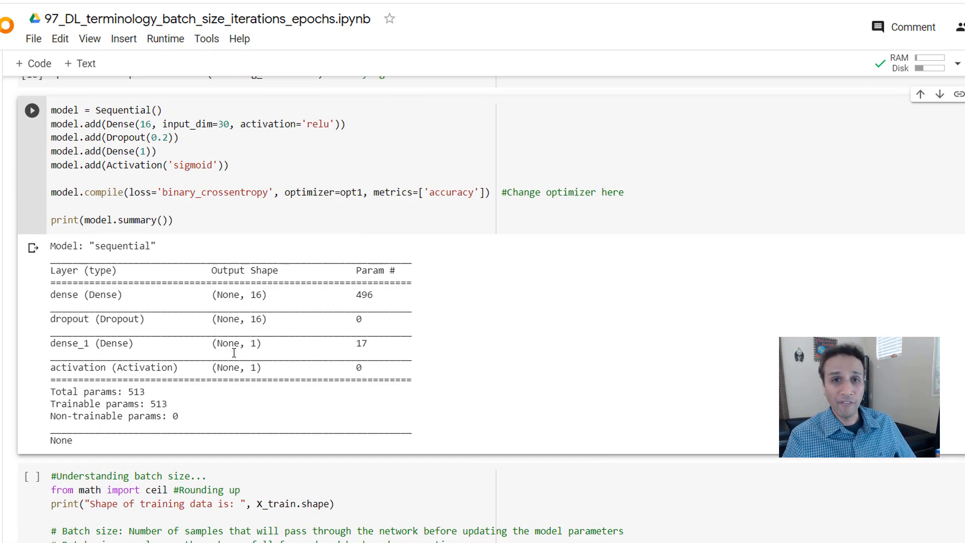
{"action": "scroll", "scroll_direction": "down", "scroll_amount": 3}
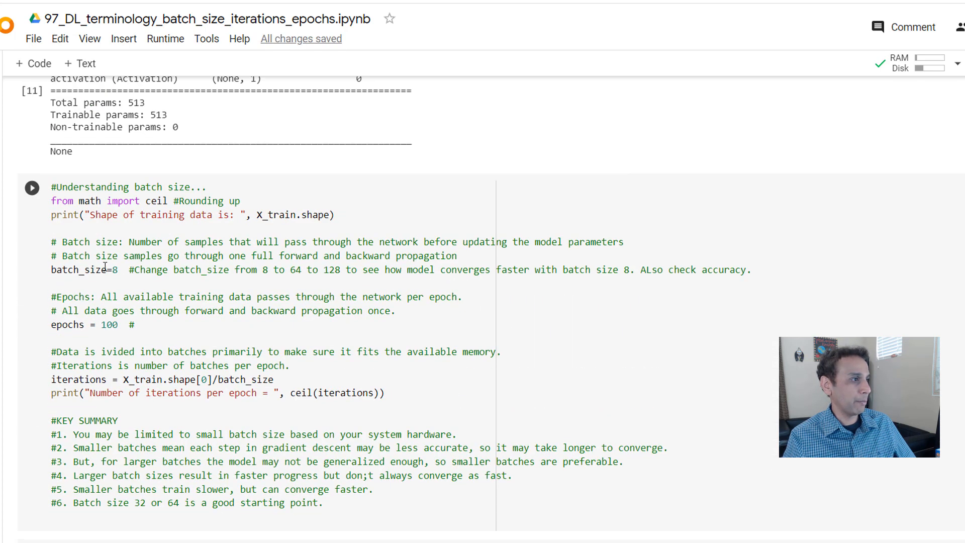
Step: Run the batch_size=8, epochs=100 cell, confirming 426 samples and 54 iterations per epoch
{"action": "left_click", "coordinate": [116, 269]}
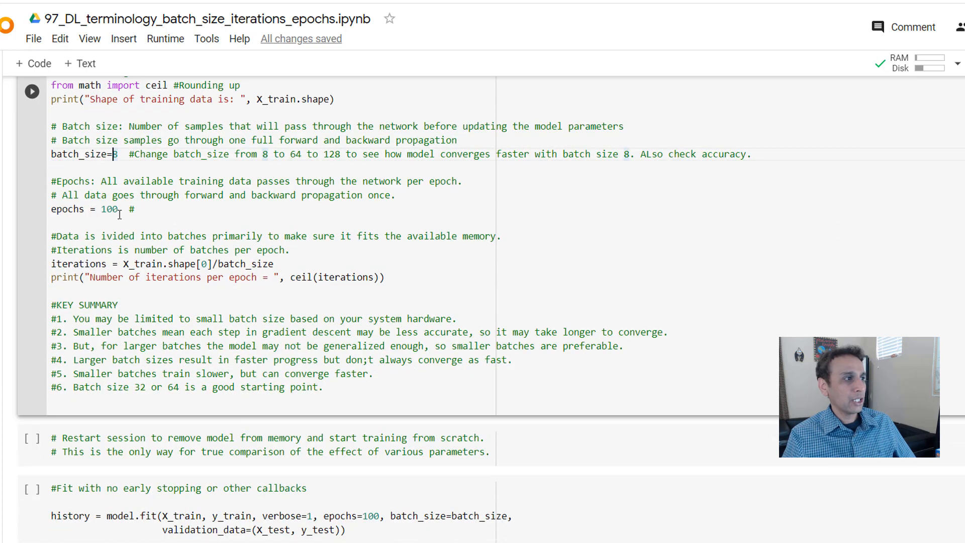
{"action": "double_click", "coordinate": [109, 209]}
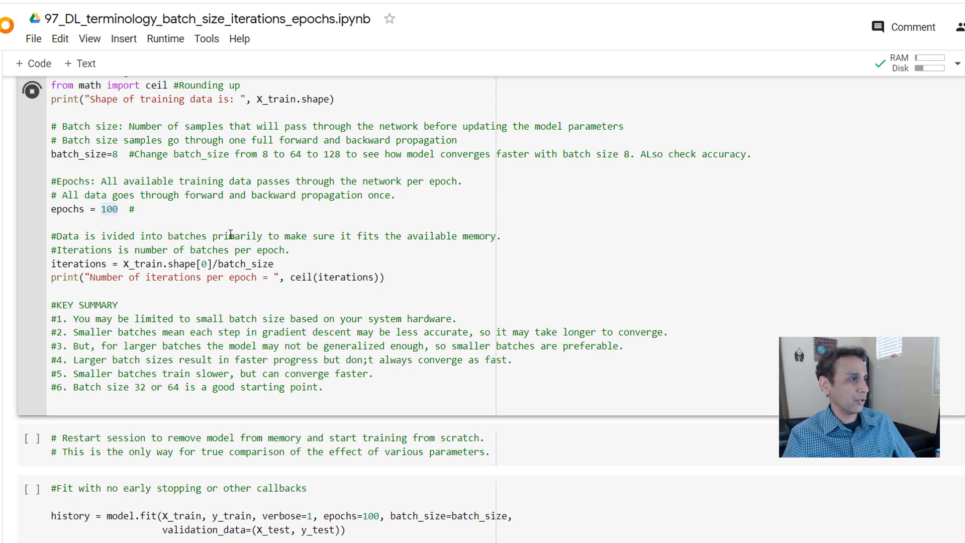
{"action": "left_click", "coordinate": [32, 90]}
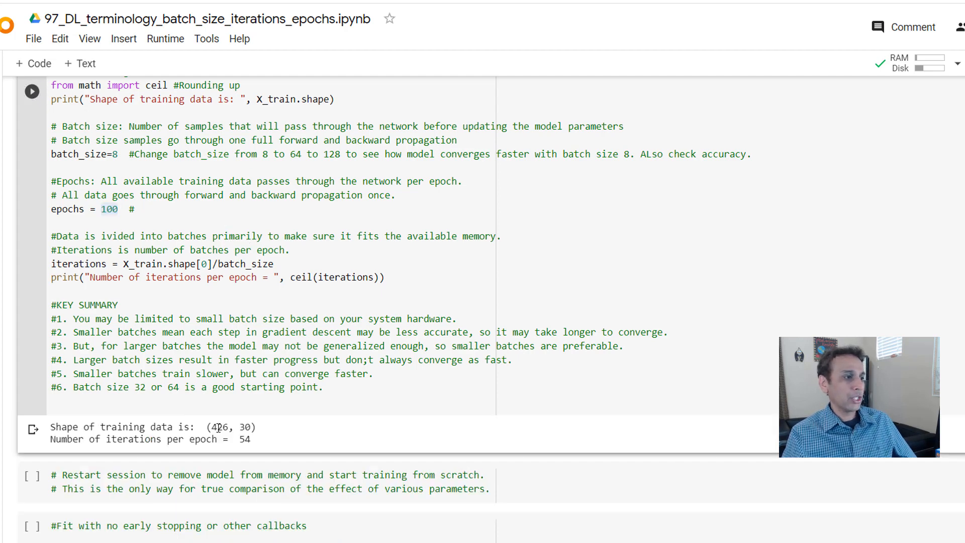
{"action": "double_click", "coordinate": [219, 427]}
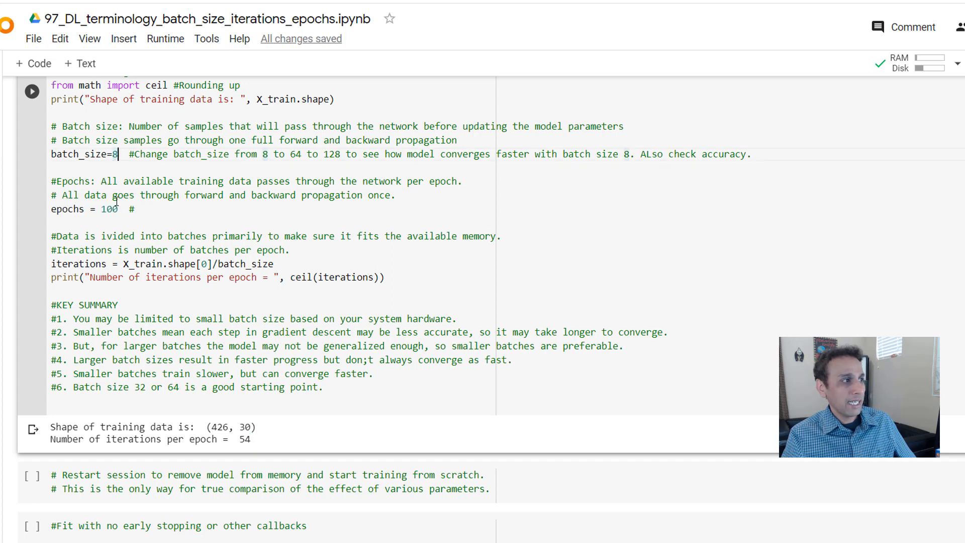
{"action": "mouse_move", "coordinate": [213, 431]}
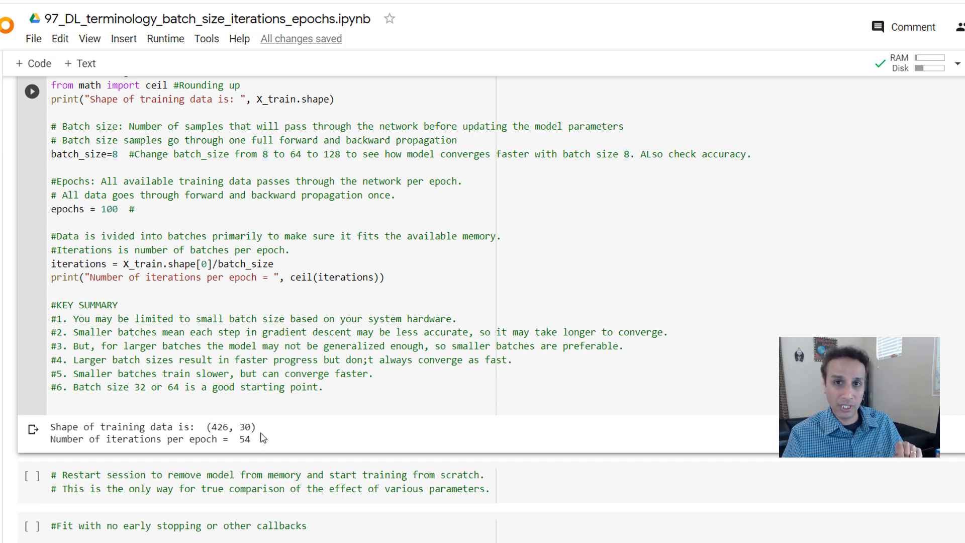
{"action": "scroll", "scroll_direction": "down", "scroll_amount": 3}
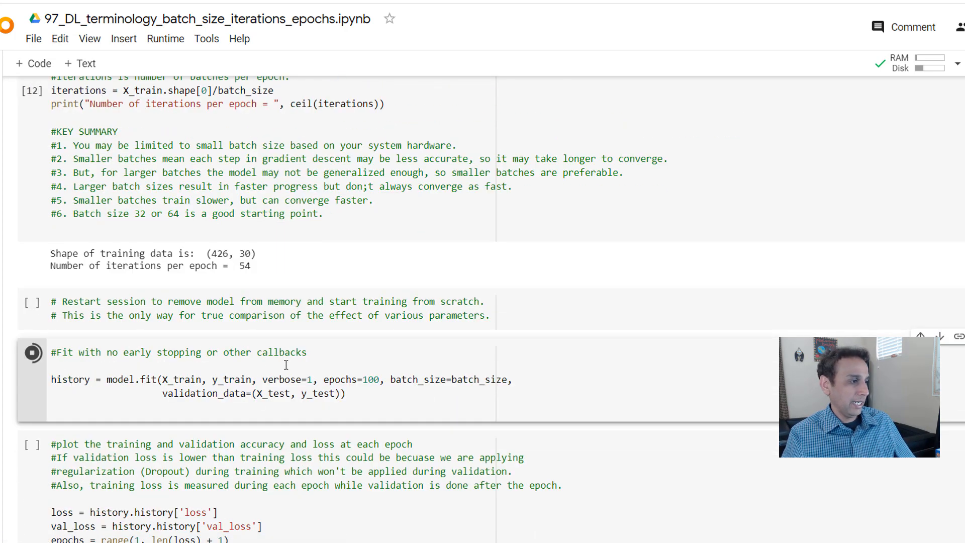
Step: Follow the training log through all 100 epochs to about 0.97 validation accuracy
{"action": "left_click", "coordinate": [32, 362]}
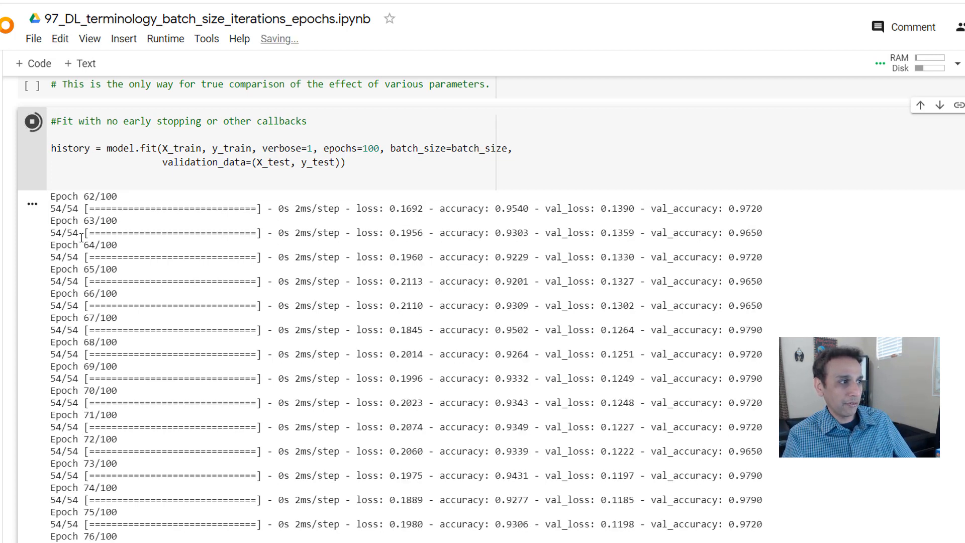
{"action": "scroll", "scroll_direction": "down", "scroll_amount": 3}
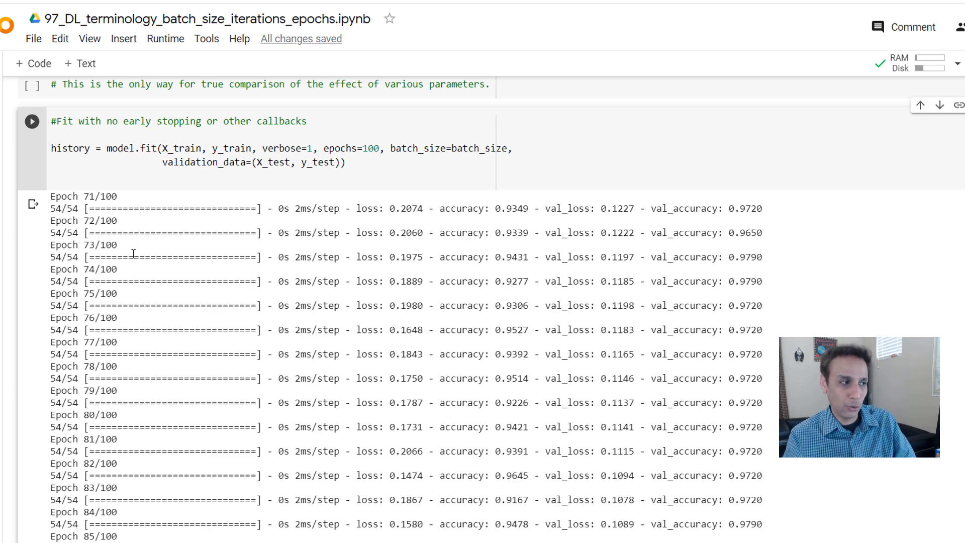
{"action": "scroll", "scroll_direction": "down", "scroll_amount": 3}
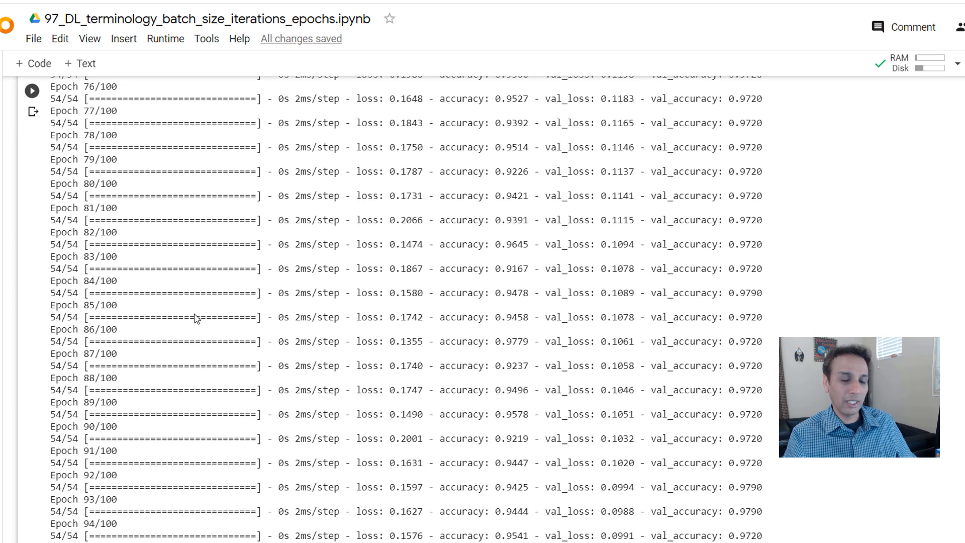
{"action": "scroll", "scroll_direction": "down", "scroll_amount": 3}
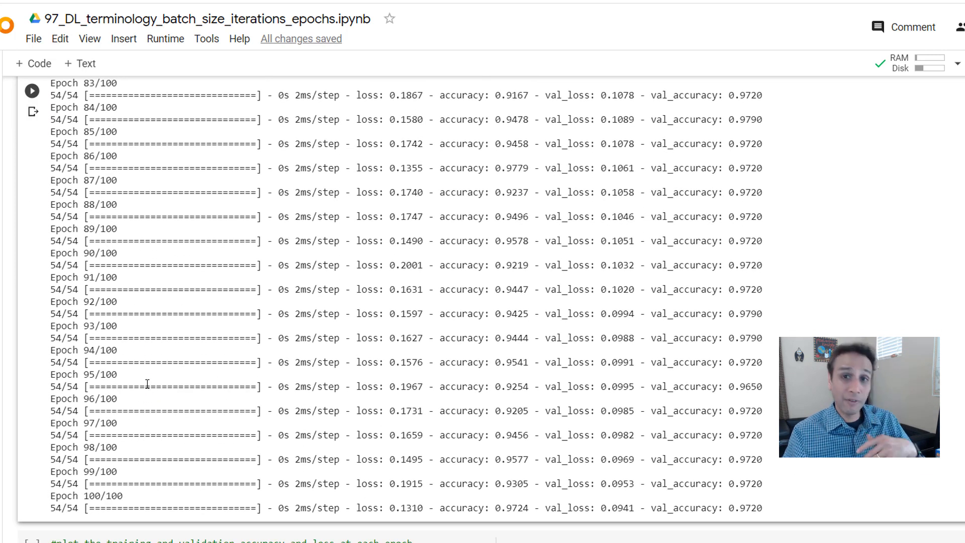
{"action": "scroll", "scroll_direction": "down", "scroll_amount": 3}
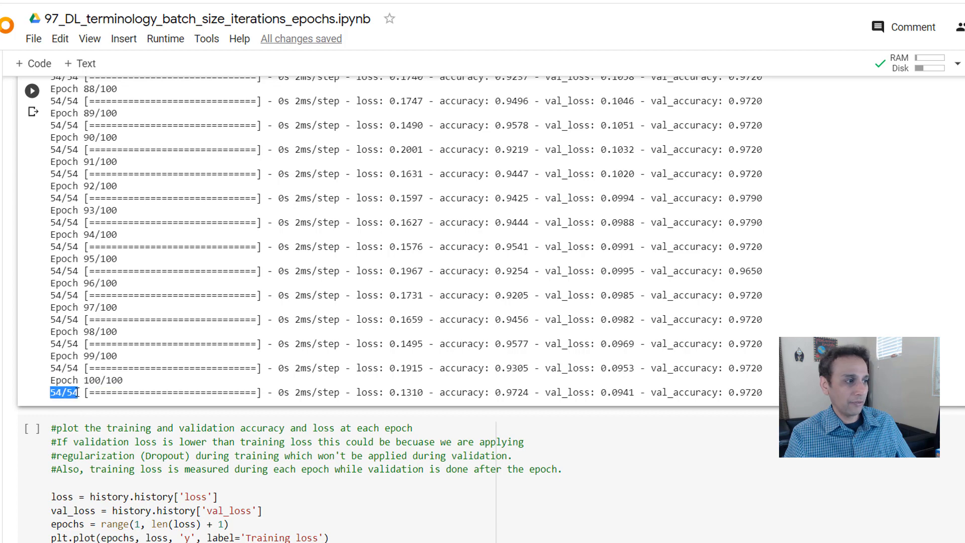
{"action": "scroll", "scroll_direction": "down", "scroll_amount": 3}
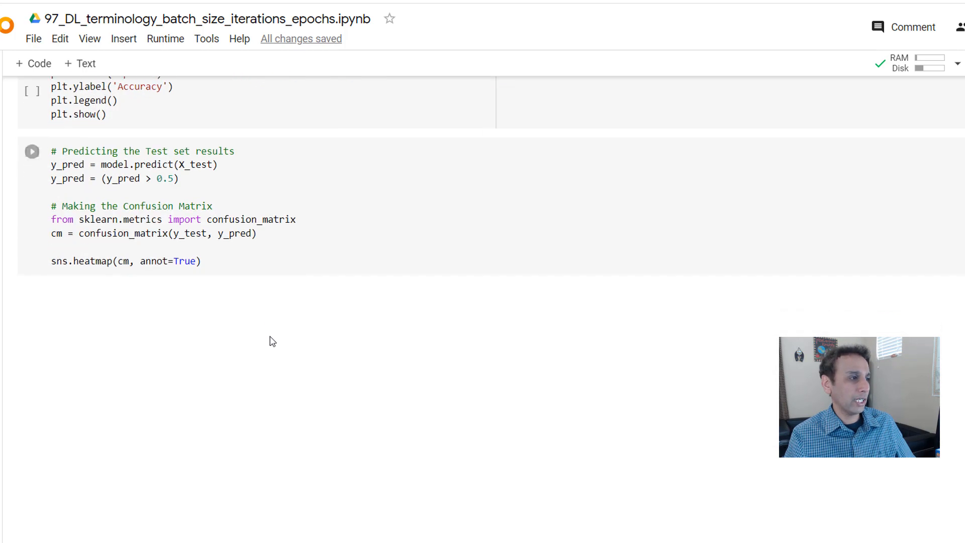
{"action": "scroll", "scroll_direction": "down", "scroll_amount": 3}
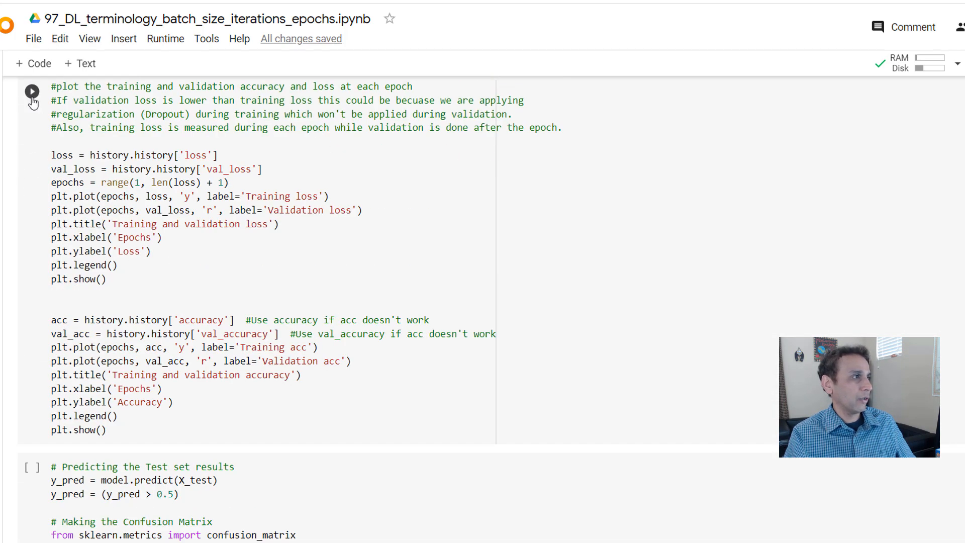
Step: Plot the training and validation loss and accuracy curves
{"action": "left_click", "coordinate": [32, 91]}
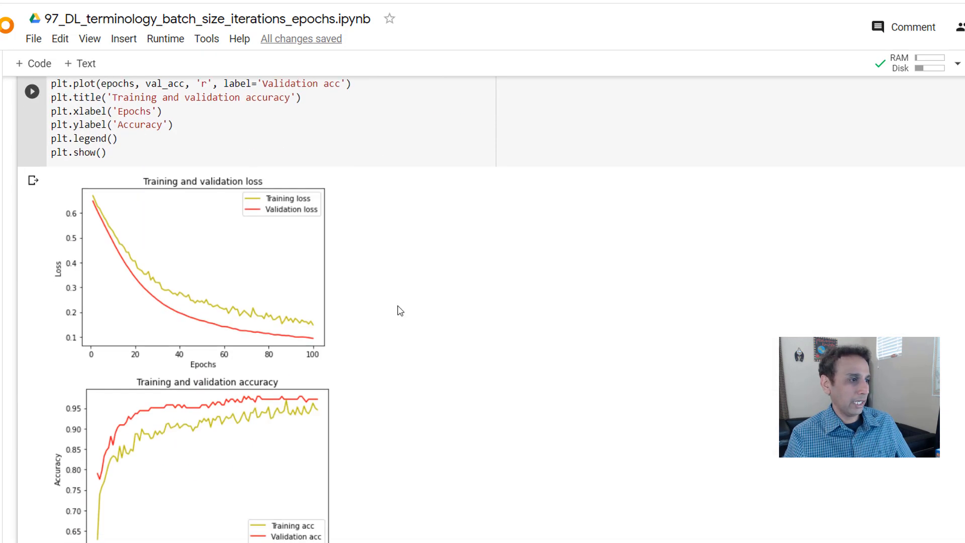
{"action": "mouse_move", "coordinate": [389, 342]}
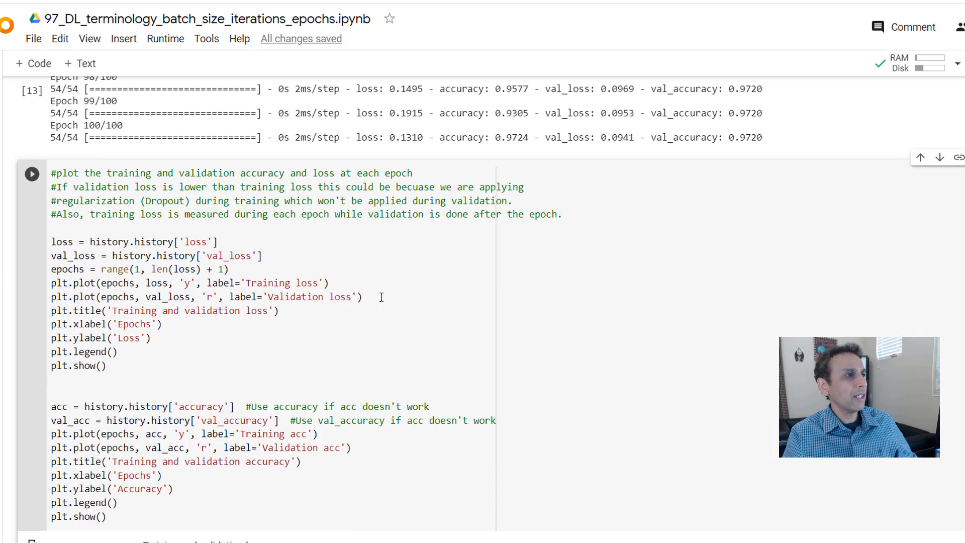
{"action": "scroll", "scroll_direction": "down", "scroll_amount": 3}
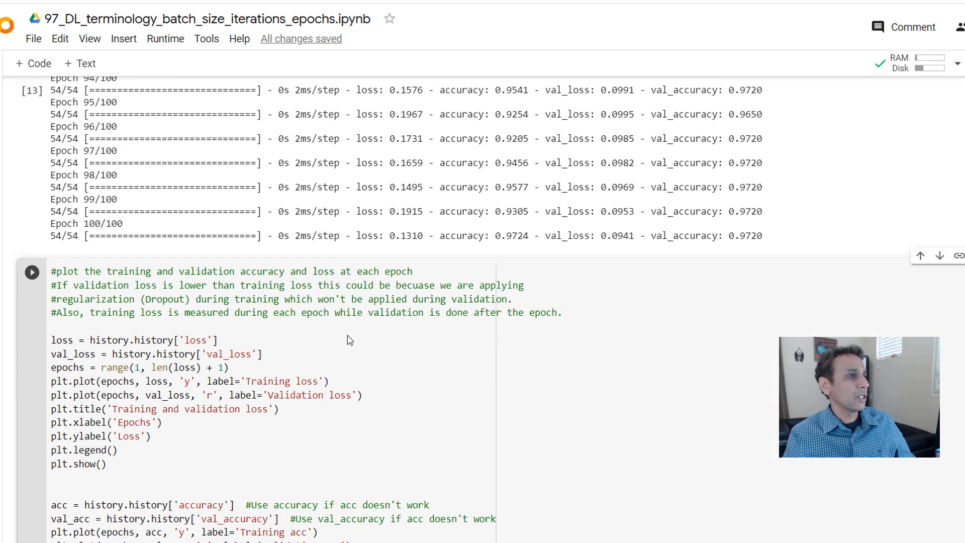
{"action": "scroll", "scroll_direction": "up", "scroll_amount": 3}
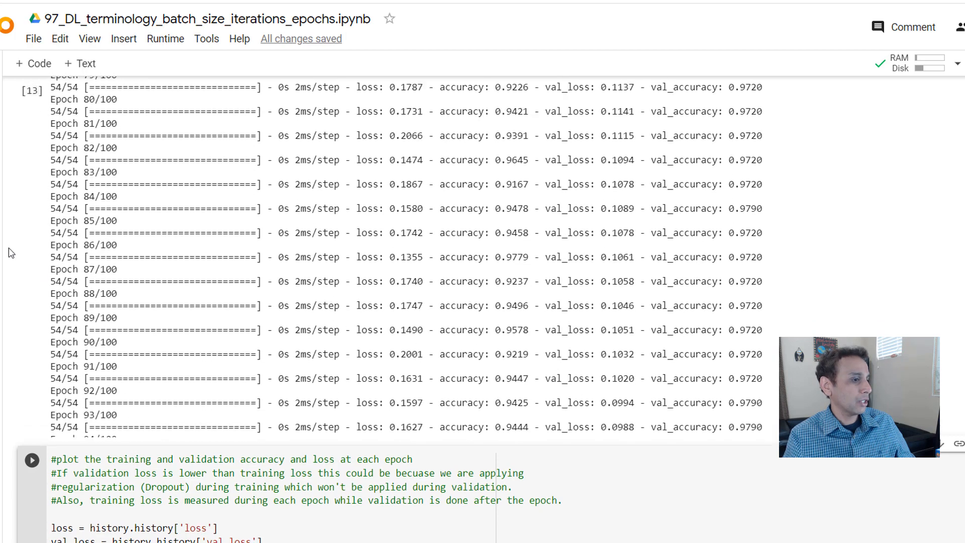
{"action": "scroll", "scroll_direction": "up", "scroll_amount": 3}
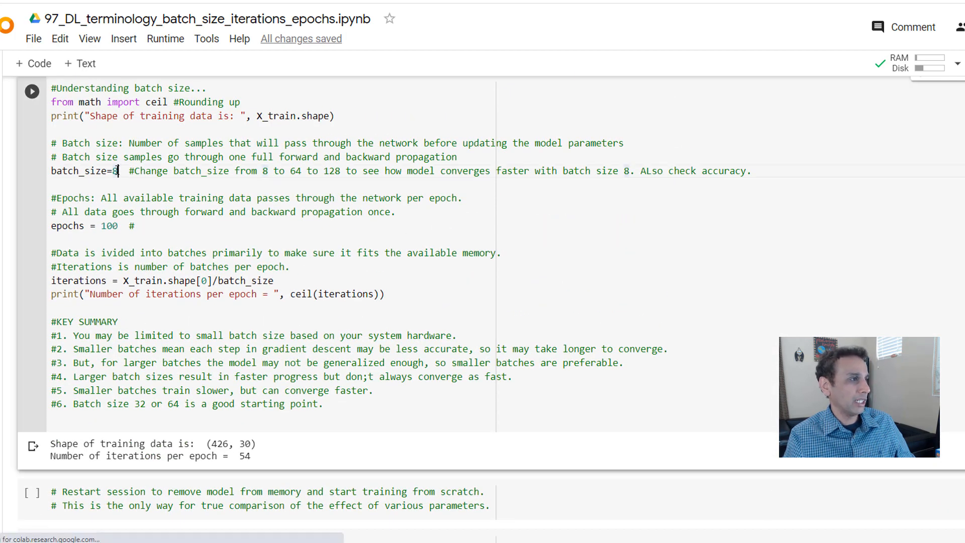
Step: Set batch_size to 64 and restart the runtime, running all cells
{"action": "type", "text": "64"}
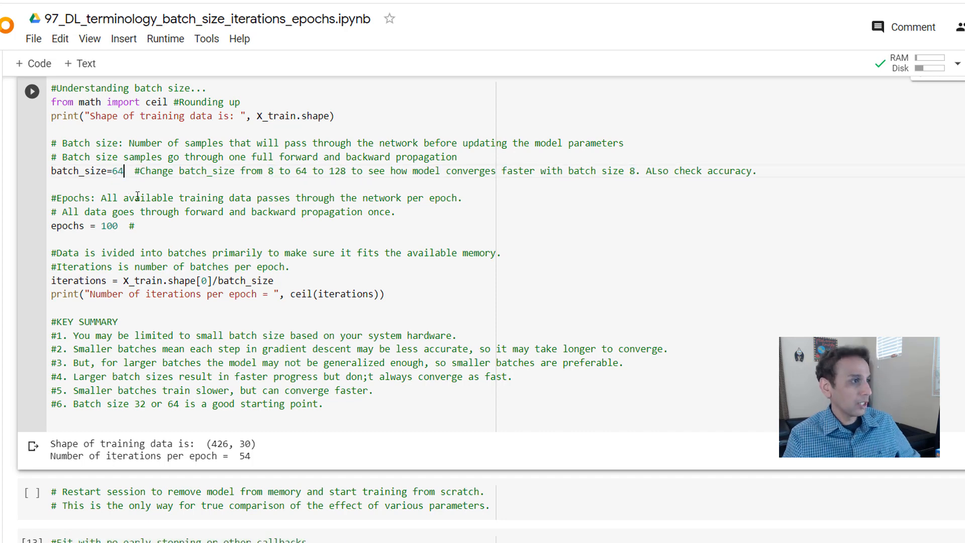
{"action": "left_click", "coordinate": [165, 38]}
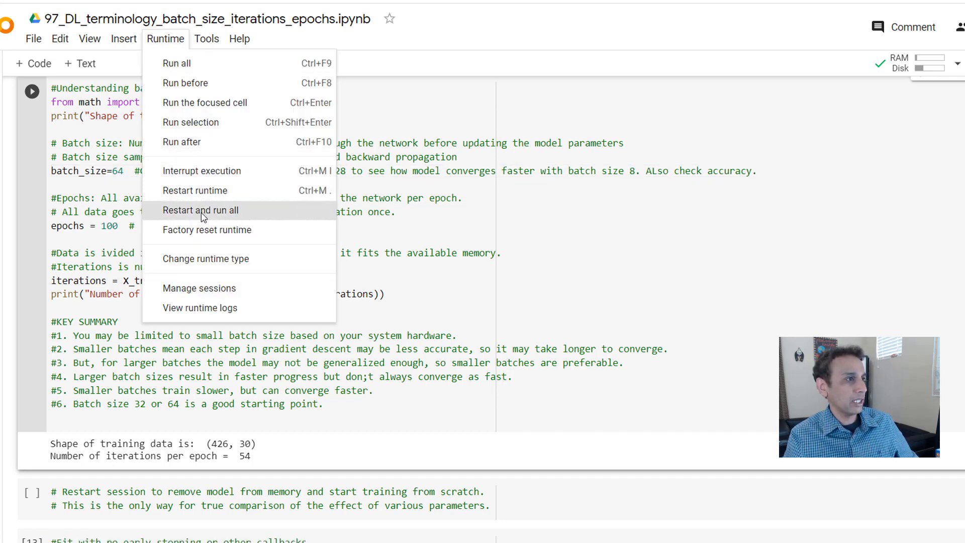
{"action": "left_click", "coordinate": [201, 211]}
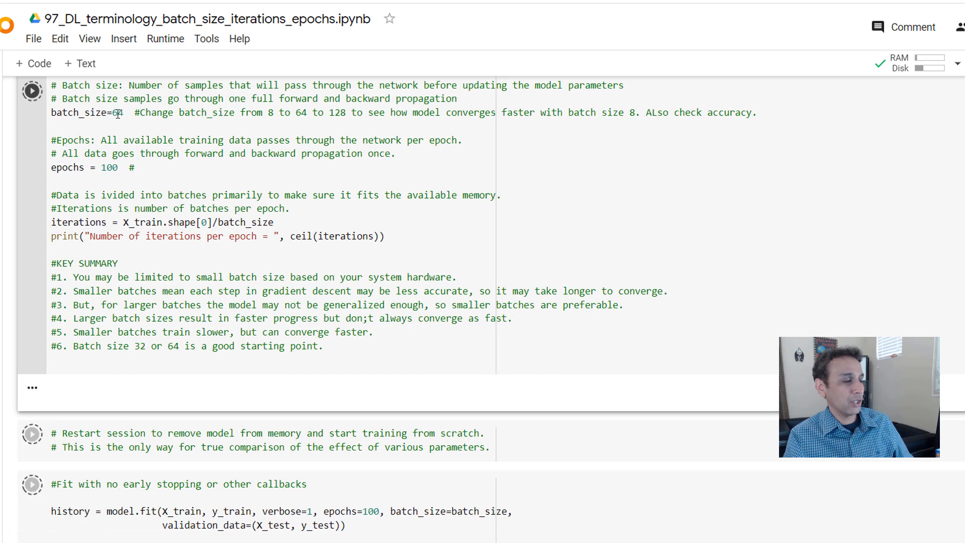
Step: Confirm 7 iterations per epoch and follow retraining past epoch 75
{"action": "left_click", "coordinate": [32, 90]}
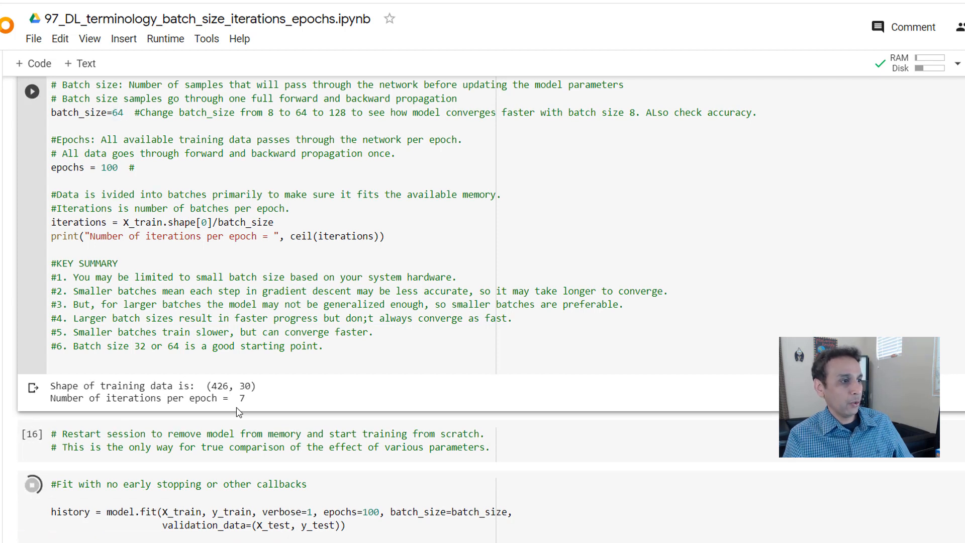
{"action": "double_click", "coordinate": [239, 398]}
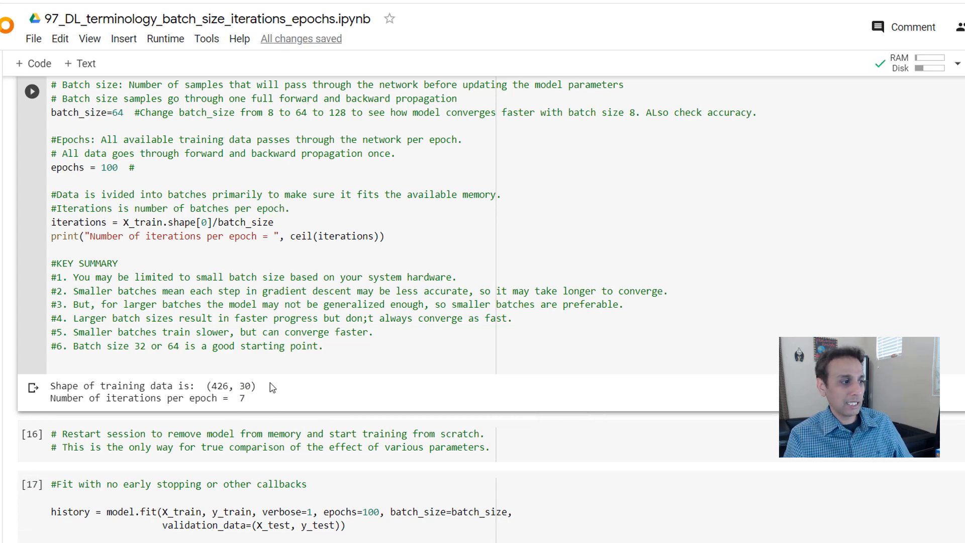
{"action": "scroll", "scroll_direction": "down", "scroll_amount": 3}
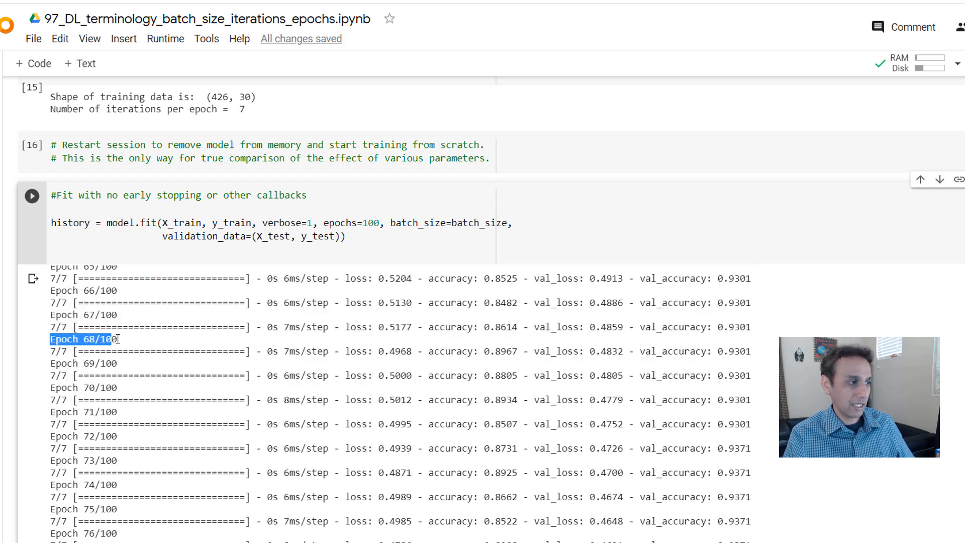
{"action": "left_click", "coordinate": [52, 351]}
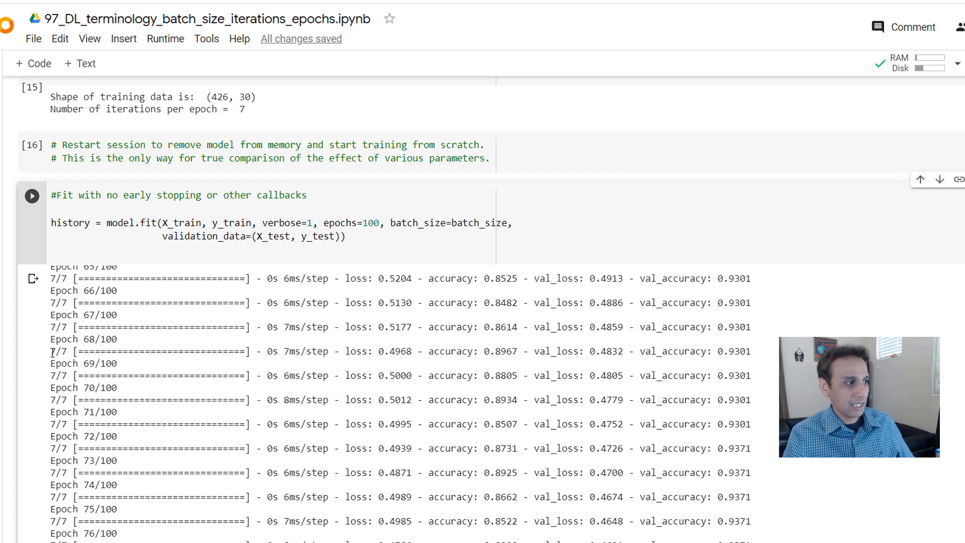
{"action": "mouse_move", "coordinate": [239, 392]}
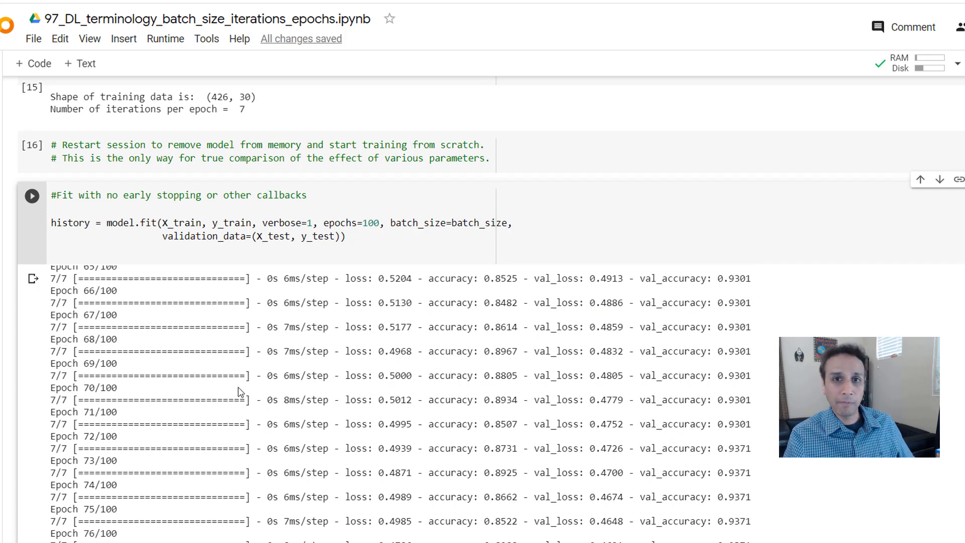
{"action": "scroll", "scroll_direction": "down", "scroll_amount": 3}
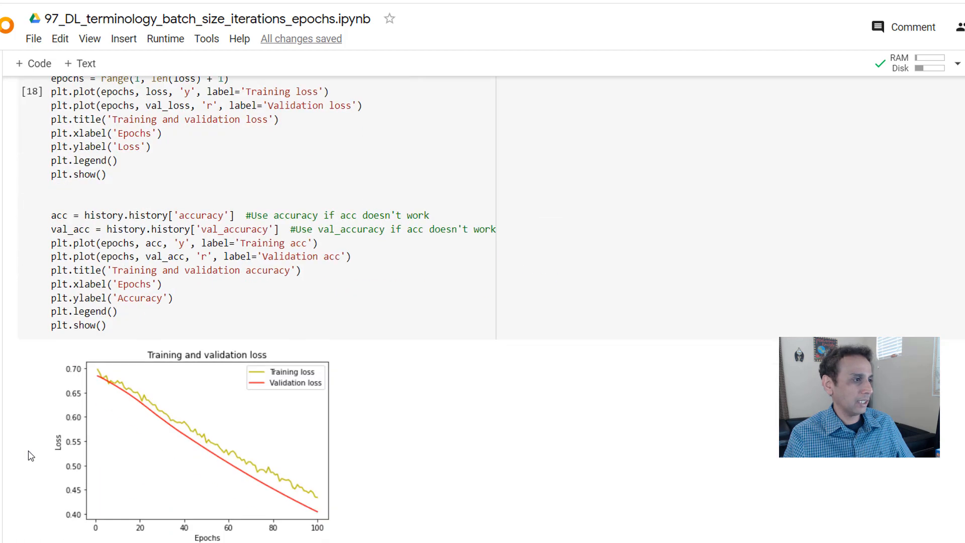
{"action": "scroll", "scroll_direction": "down", "scroll_amount": 3}
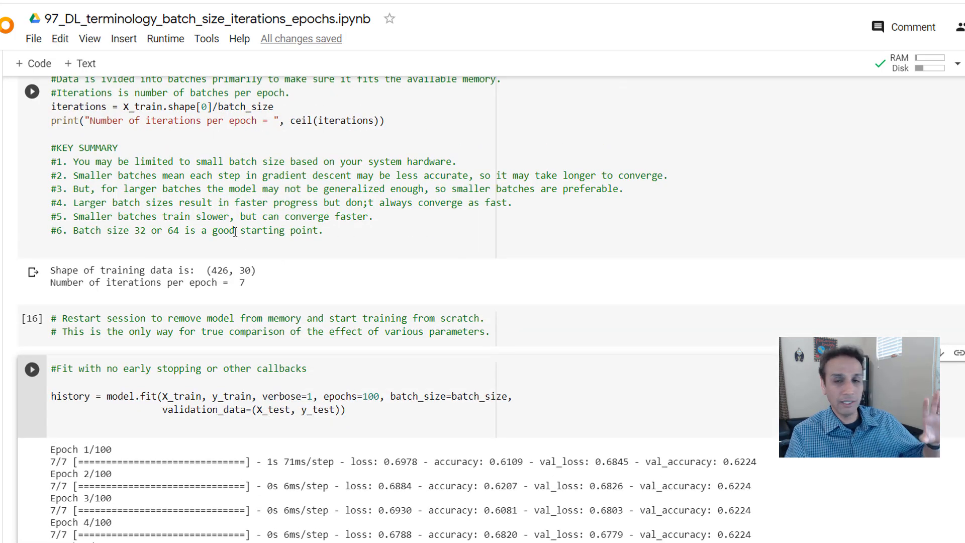
Step: Check the hardware accelerator setting, close it unchanged, and scroll to the fit cell
{"action": "left_click", "coordinate": [165, 38]}
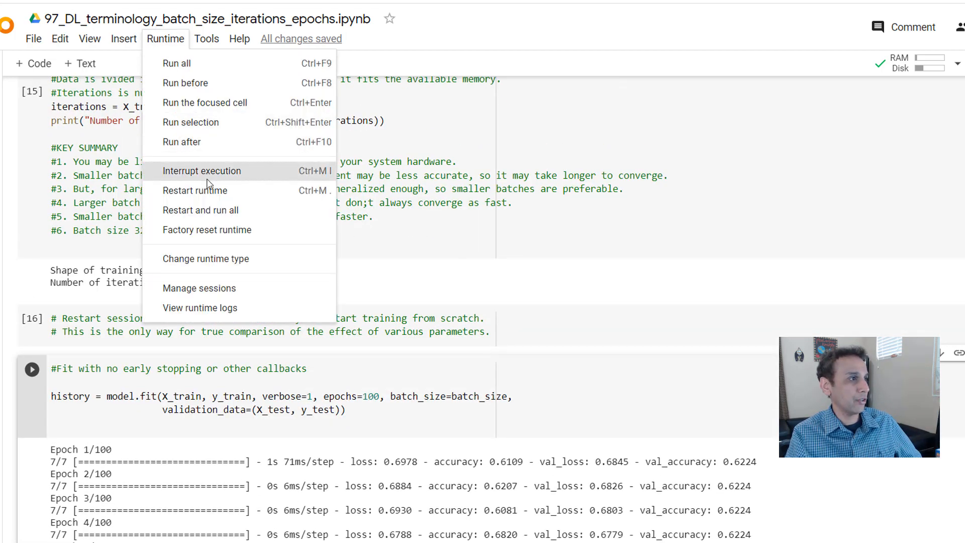
{"action": "left_click", "coordinate": [206, 258]}
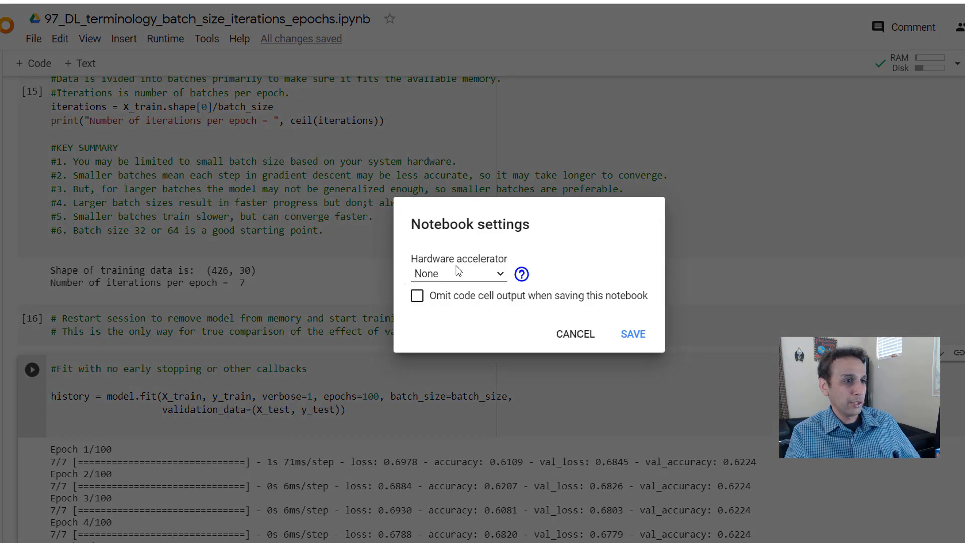
{"action": "left_click", "coordinate": [458, 273]}
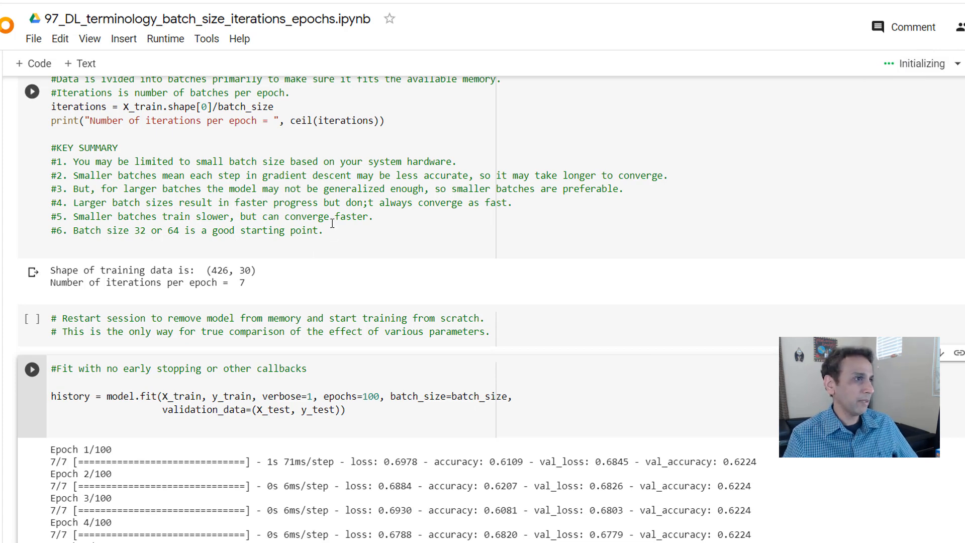
{"action": "scroll", "scroll_direction": "down", "scroll_amount": 3}
{"action": "type", "text": "3"}
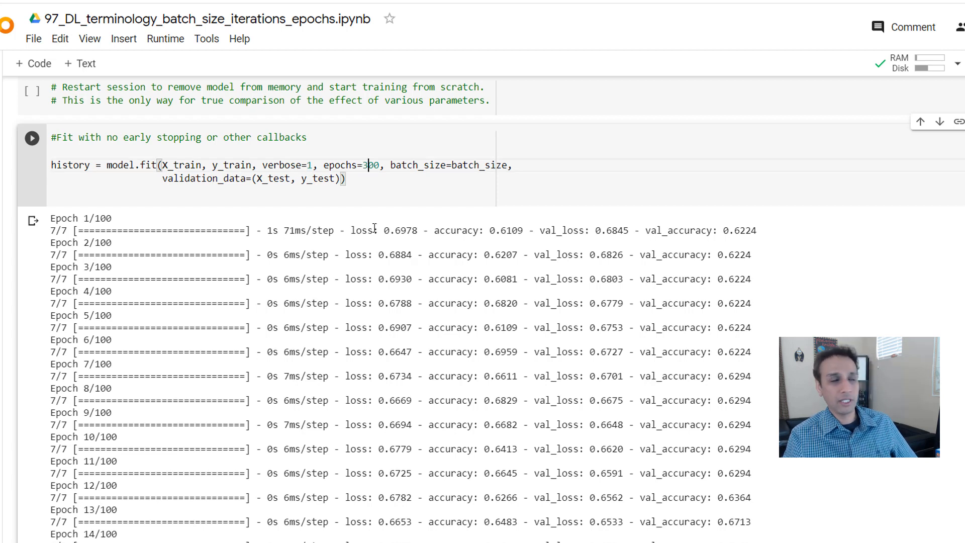
Step: Restart and run all cells, then review the 300-epoch training log and curves
{"action": "left_click", "coordinate": [165, 38]}
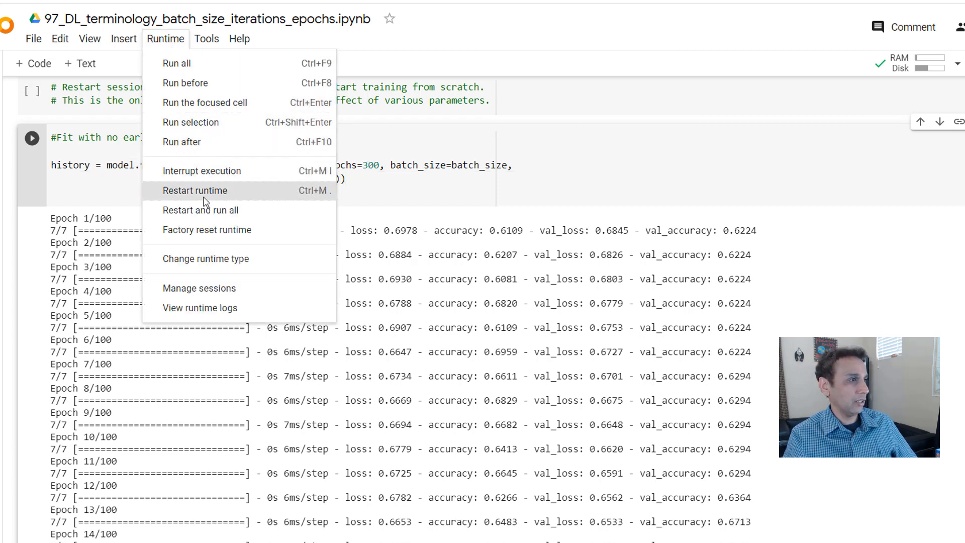
{"action": "mouse_move", "coordinate": [200, 210]}
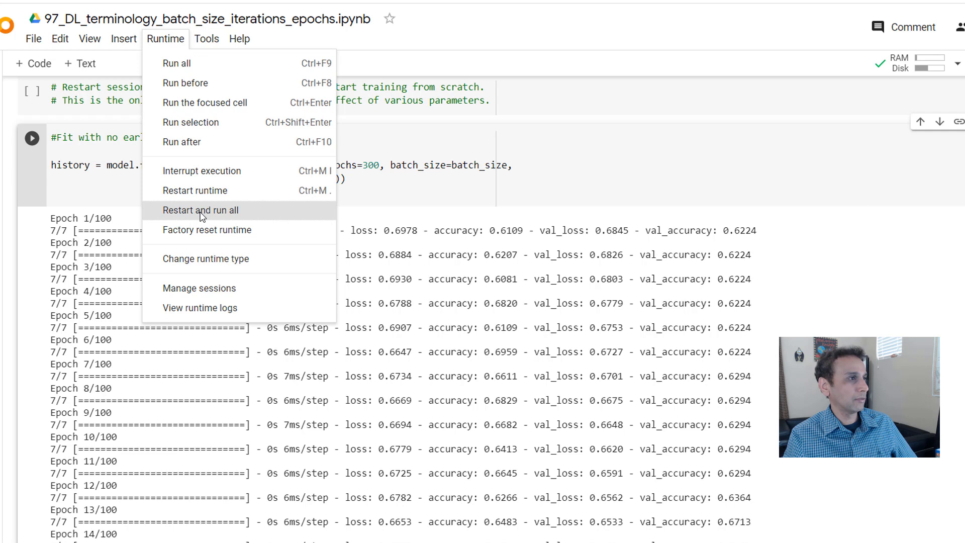
{"action": "left_click", "coordinate": [200, 210]}
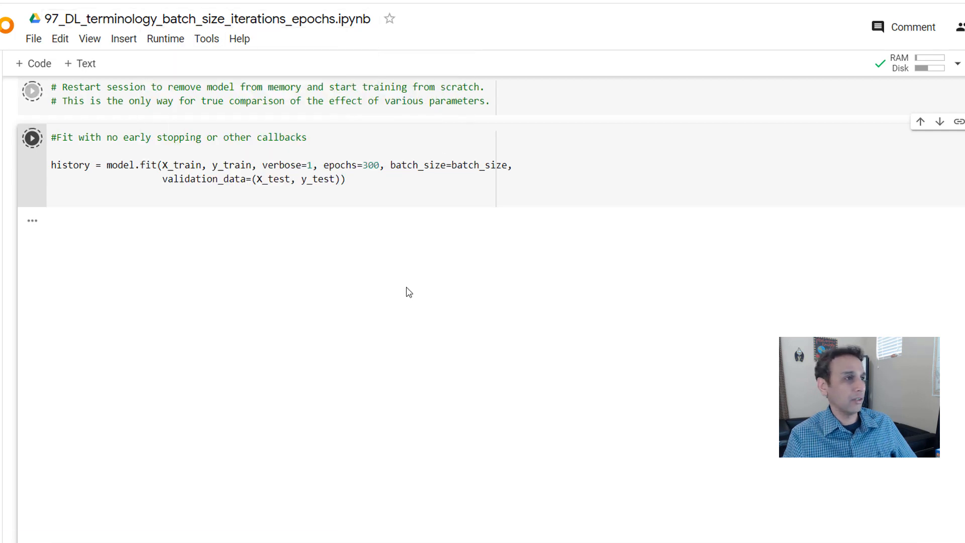
{"action": "mouse_move", "coordinate": [383, 266]}
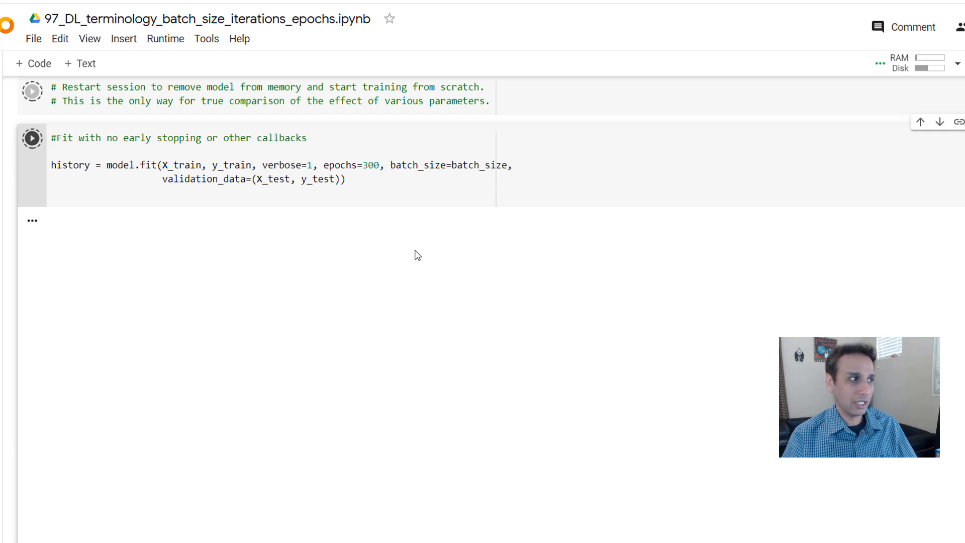
{"action": "left_click", "coordinate": [31, 138]}
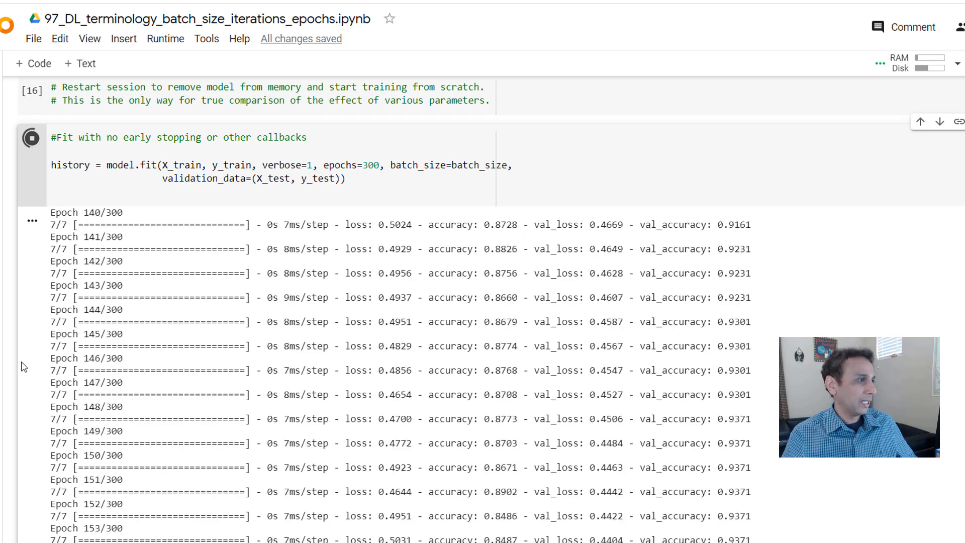
{"action": "scroll", "scroll_direction": "down", "scroll_amount": 3}
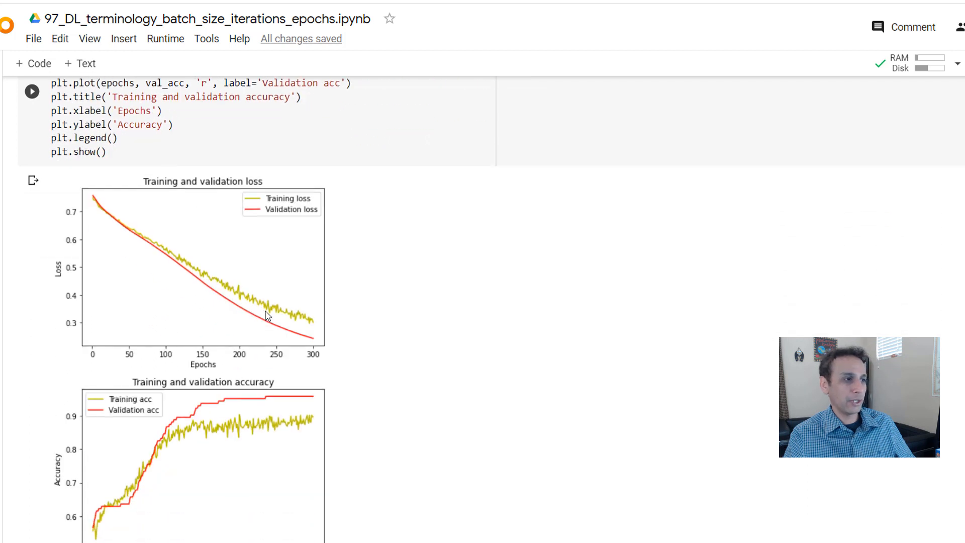
{"action": "mouse_move", "coordinate": [312, 337]}
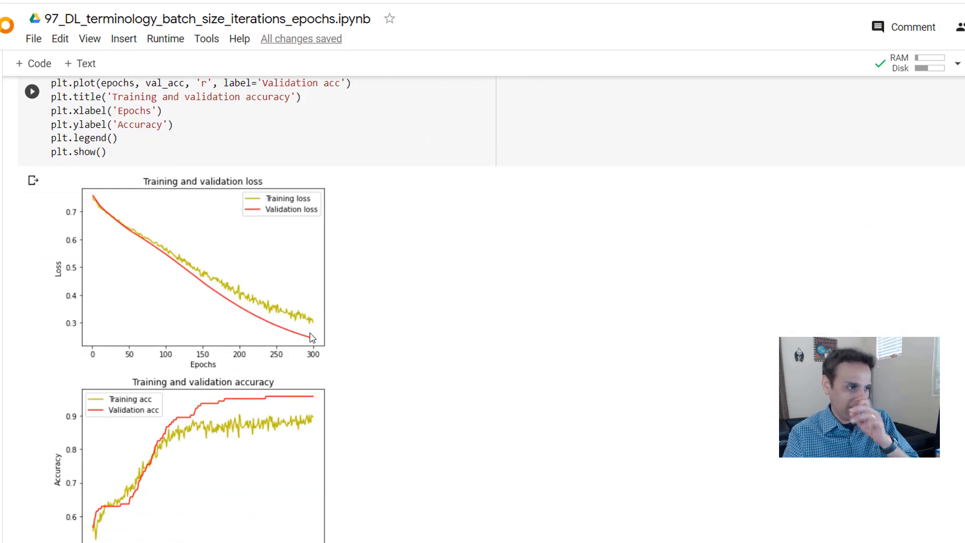
{"action": "mouse_move", "coordinate": [461, 350]}
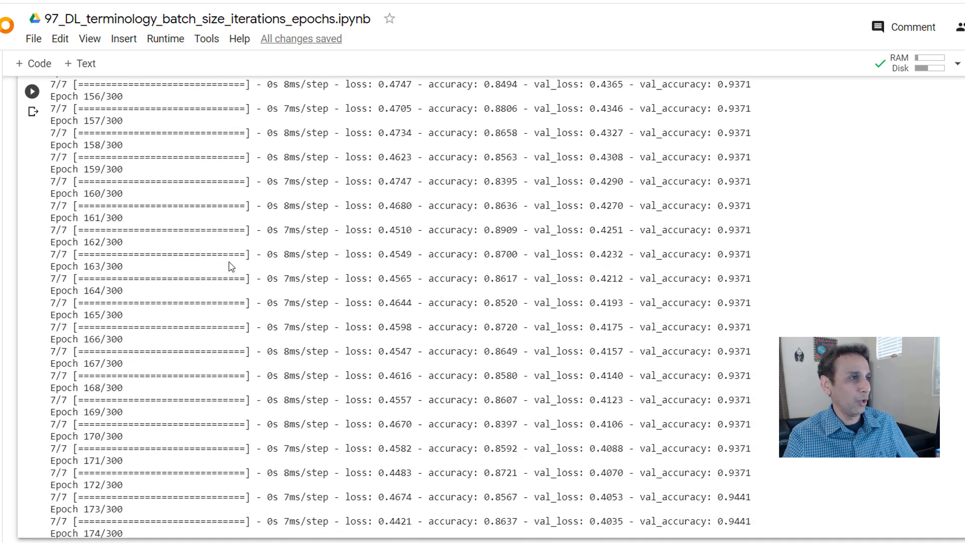
{"action": "scroll", "scroll_direction": "up", "scroll_amount": 3}
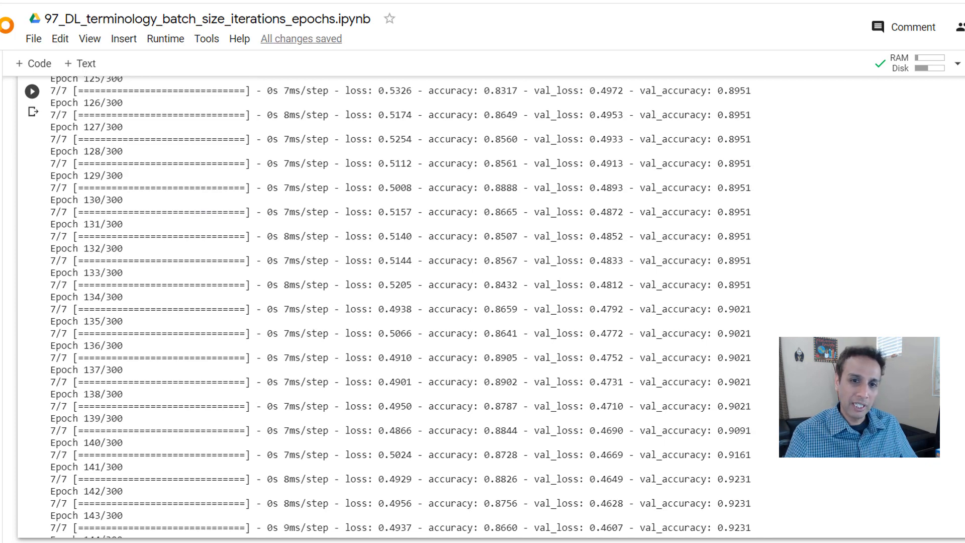
Step: Change batch_size from 64 to 16 and confirm Restart and run all
{"action": "scroll", "scroll_direction": "up", "scroll_amount": 3}
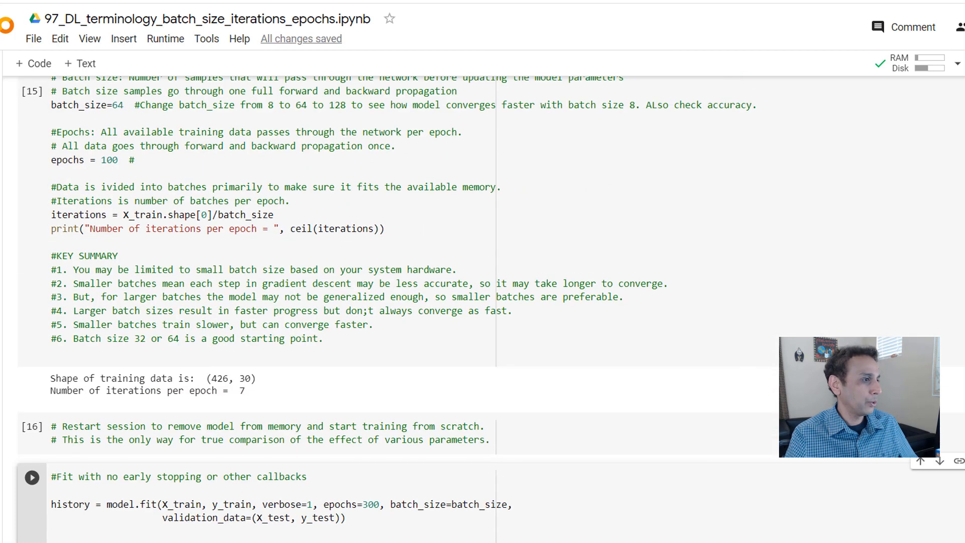
{"action": "scroll", "scroll_direction": "down", "scroll_amount": 3}
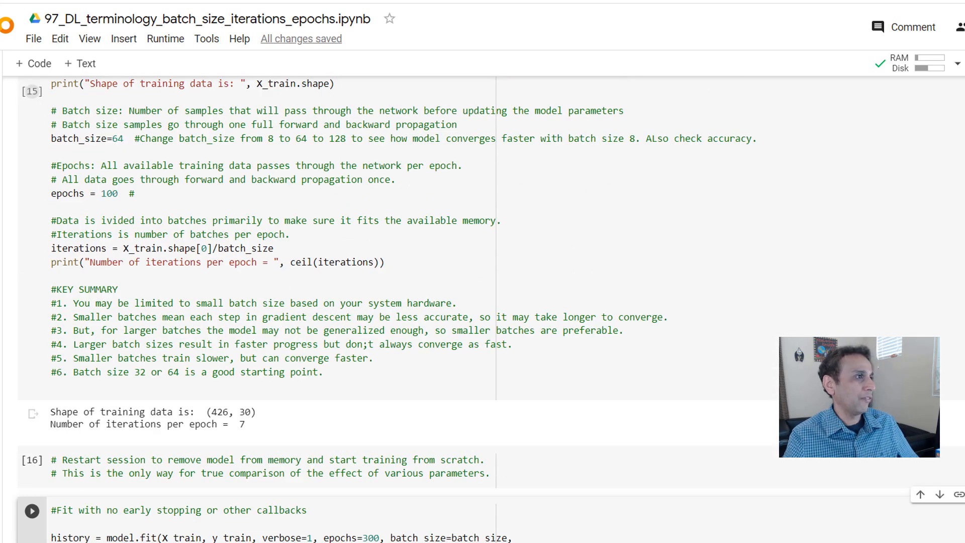
{"action": "double_click", "coordinate": [115, 139]}
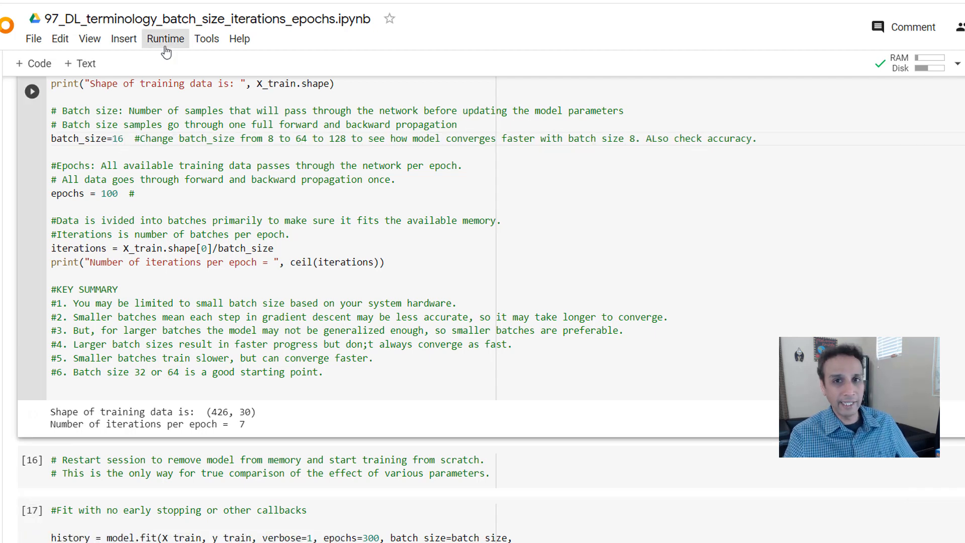
{"action": "left_click", "coordinate": [165, 38]}
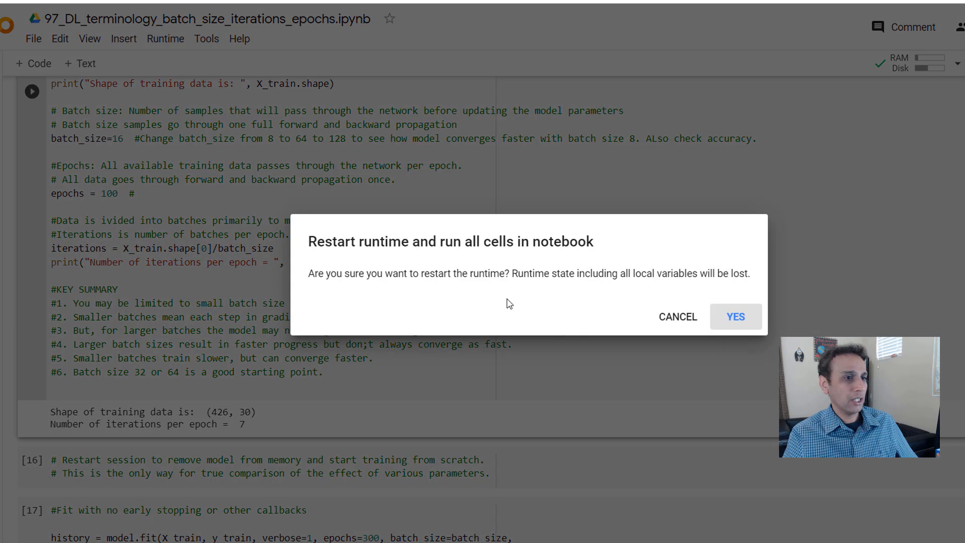
{"action": "left_click", "coordinate": [735, 316]}
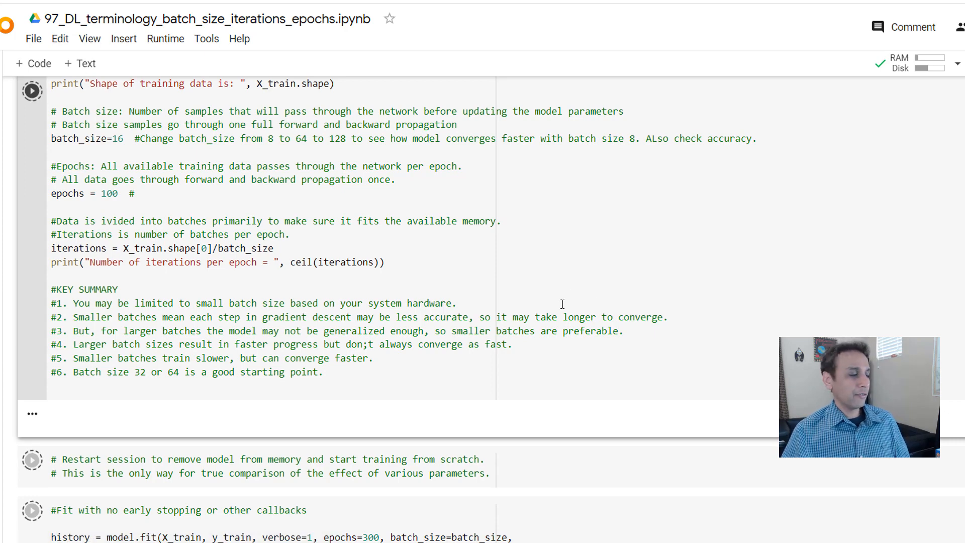
{"action": "left_click", "coordinate": [32, 90]}
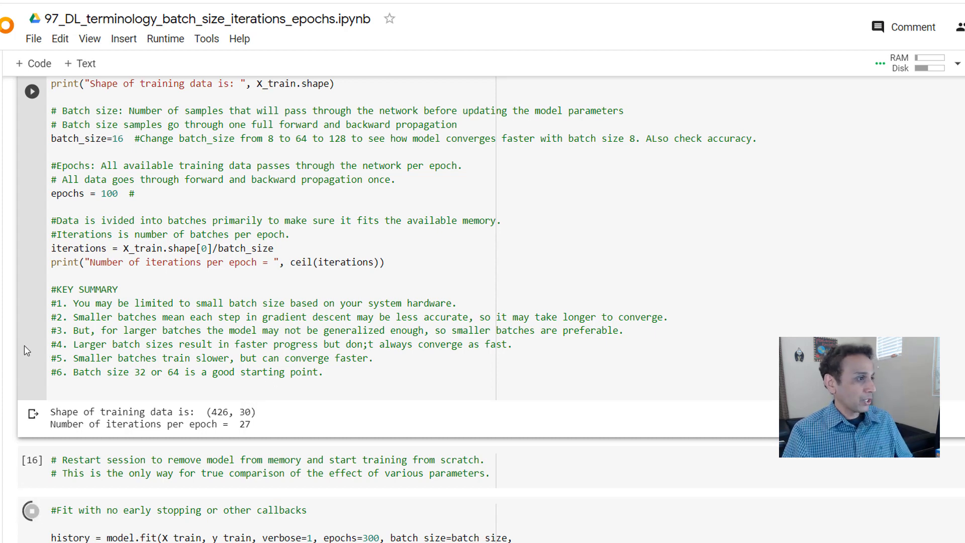
Step: Scroll through the batch-16 training log to the curves at 0.972 validation accuracy
{"action": "scroll", "scroll_direction": "down", "scroll_amount": 3}
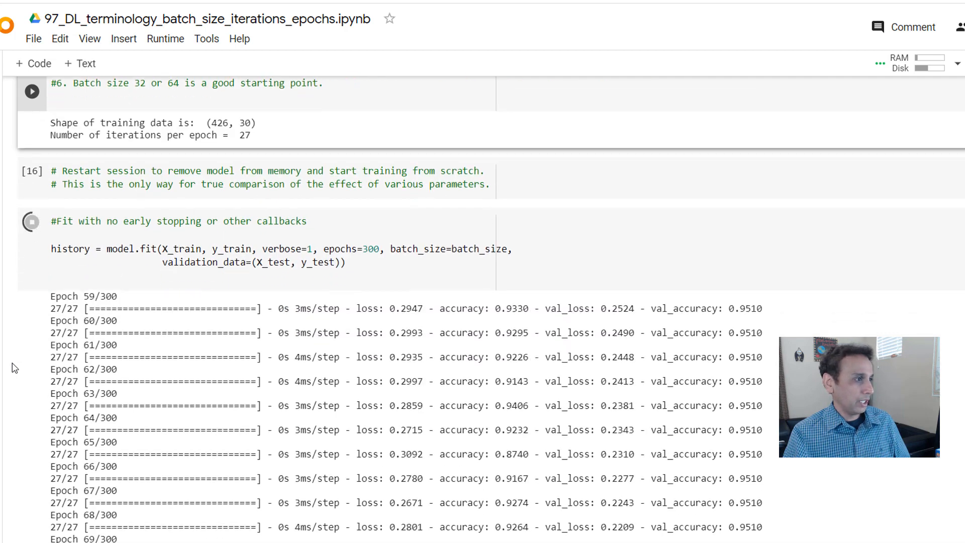
{"action": "scroll", "scroll_direction": "down", "scroll_amount": 3}
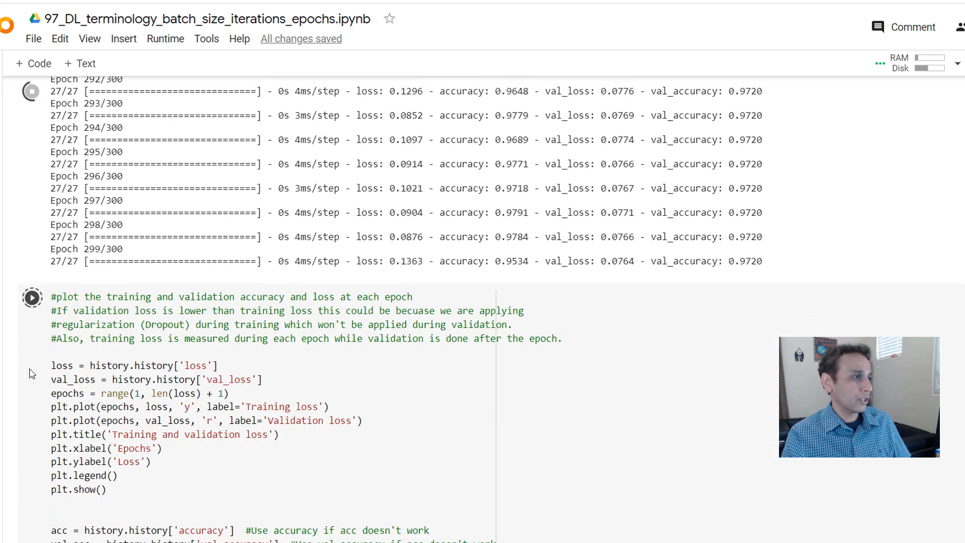
{"action": "scroll", "scroll_direction": "down", "scroll_amount": 3}
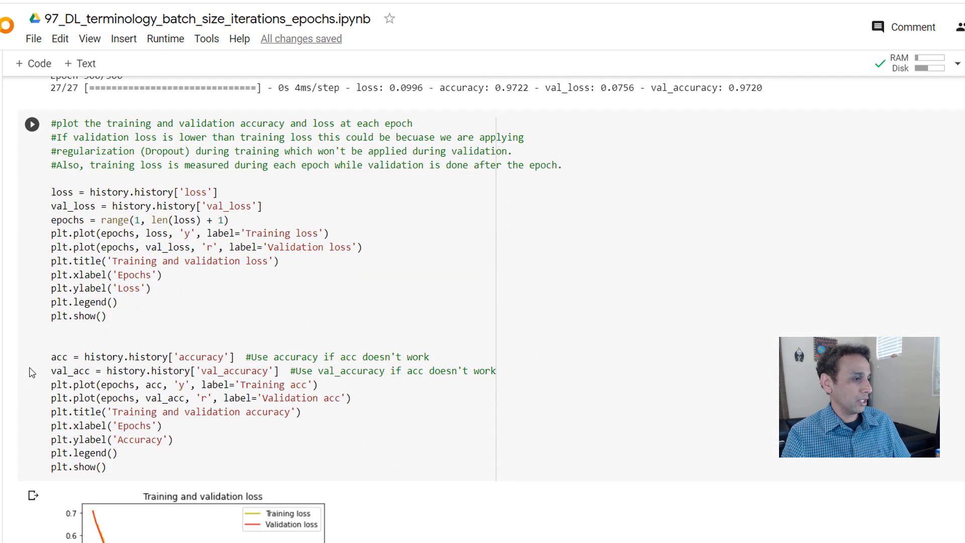
{"action": "scroll", "scroll_direction": "down", "scroll_amount": 3}
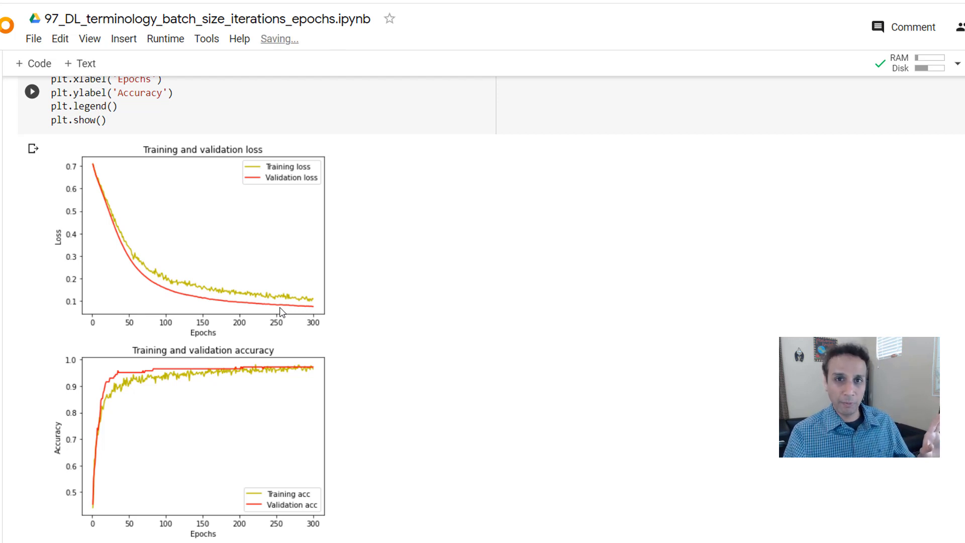
{"action": "mouse_move", "coordinate": [446, 282]}
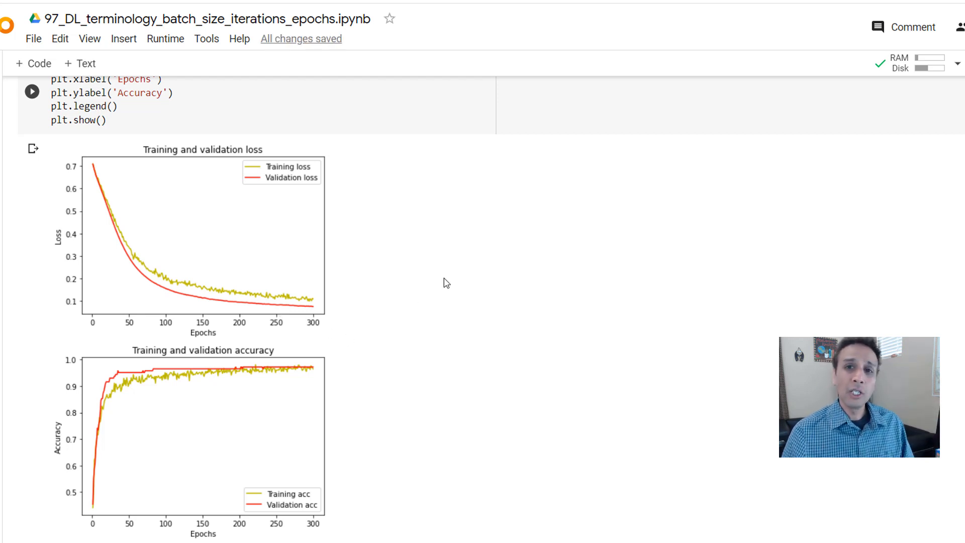